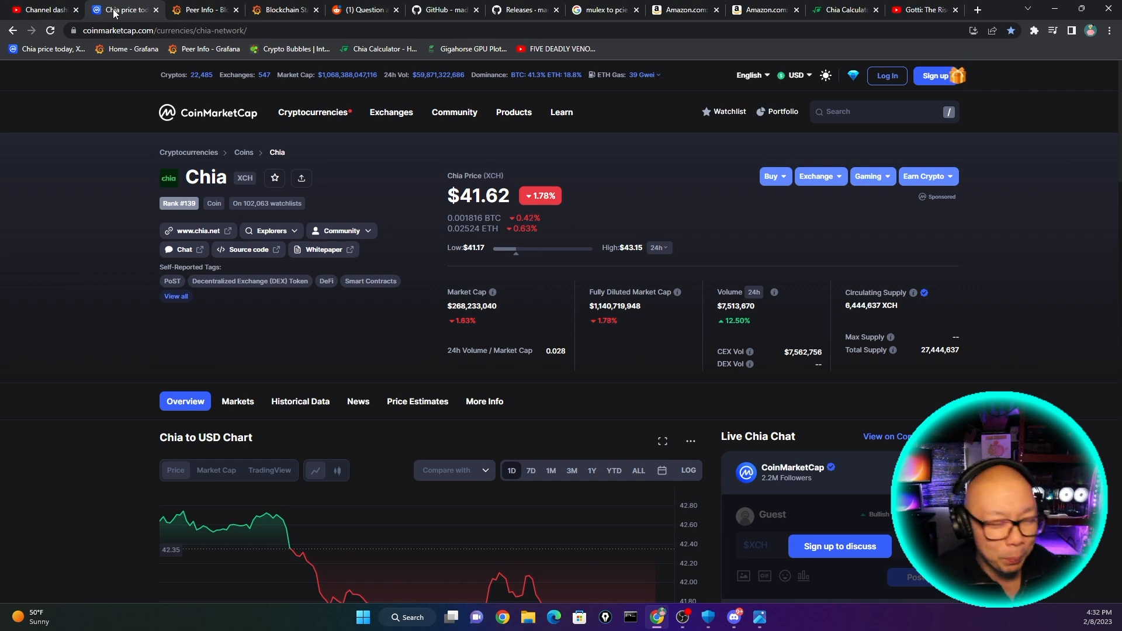
- Switch to the Peer Info - Blockchain tab showing Chia node counts and the peer map
click(202, 10)
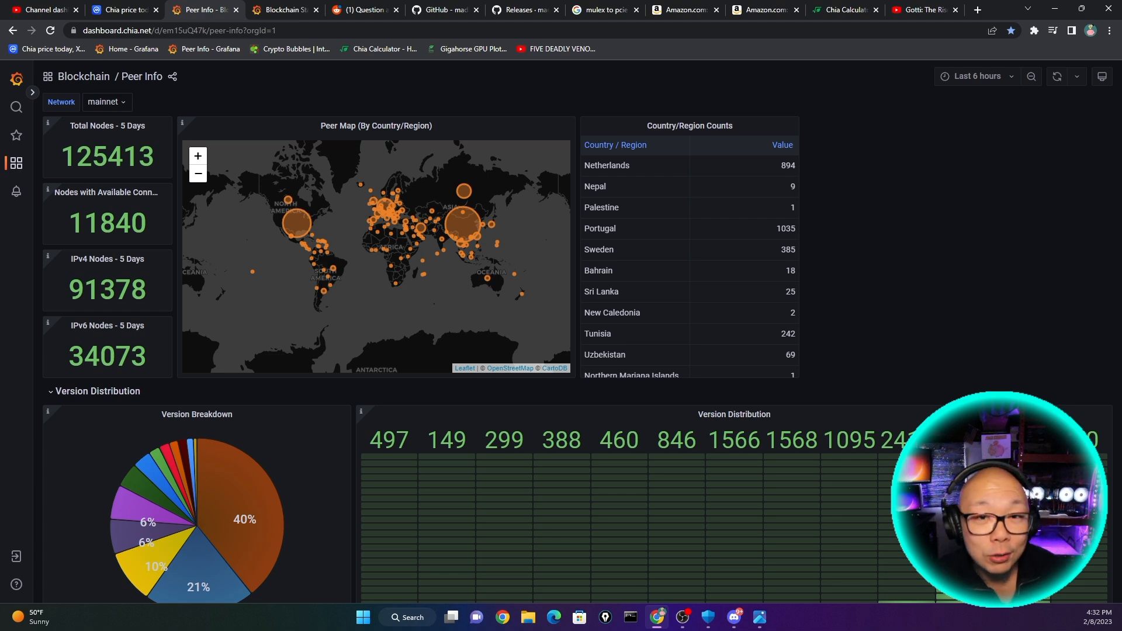
- Compare Blockchain State with Peer Info's Version Distribution charts, ending on Blockchain State
click(284, 10)
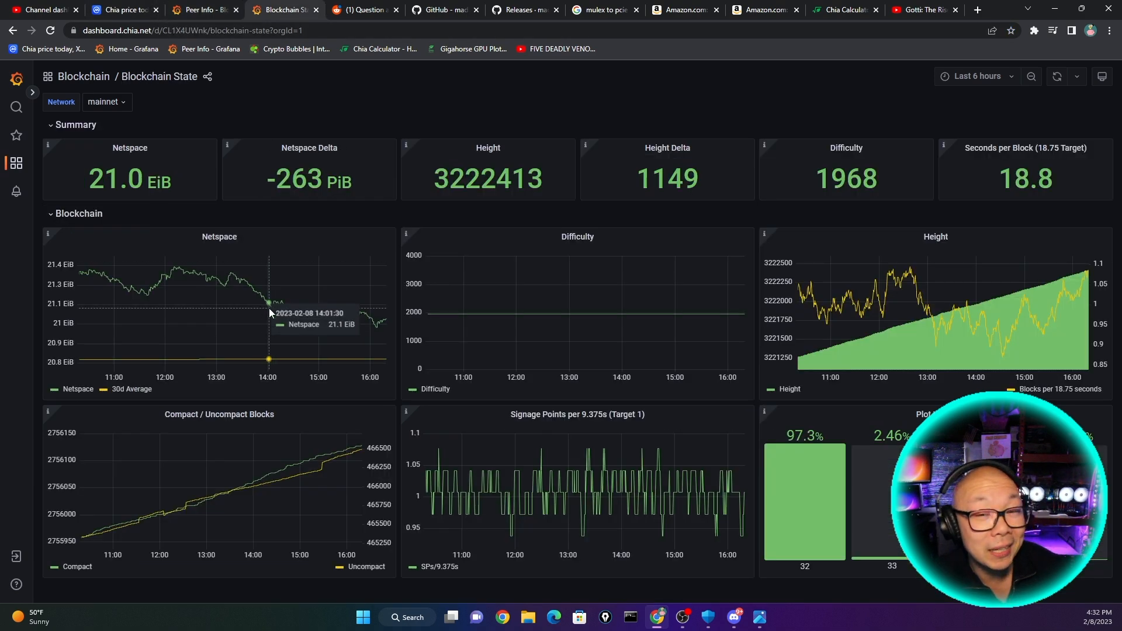
mouse_move(322, 321)
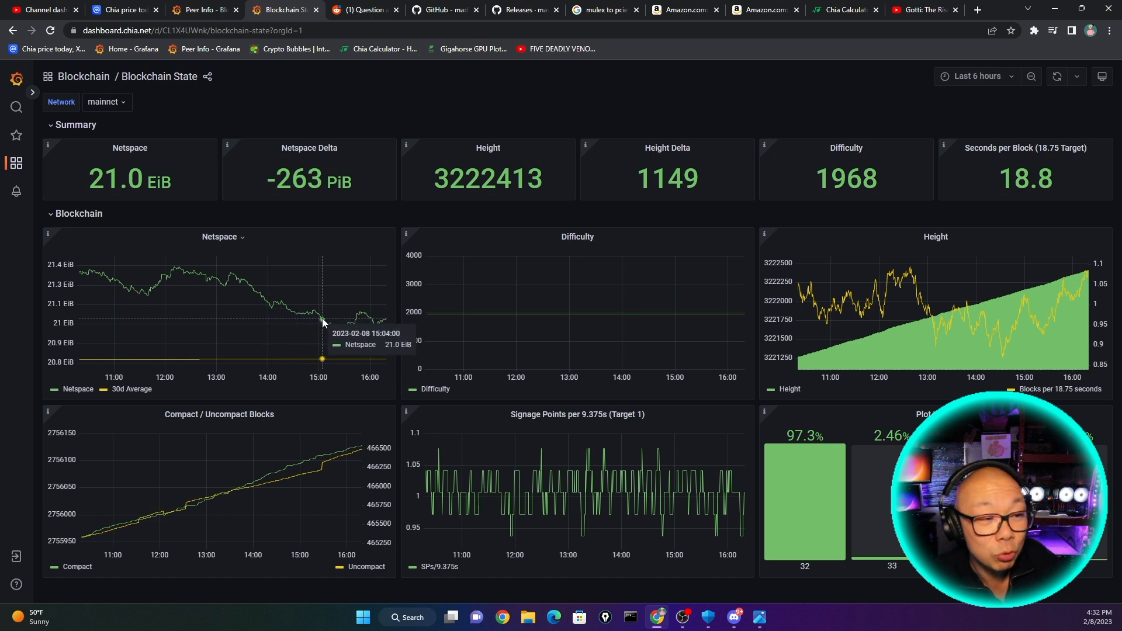
mouse_move(380, 314)
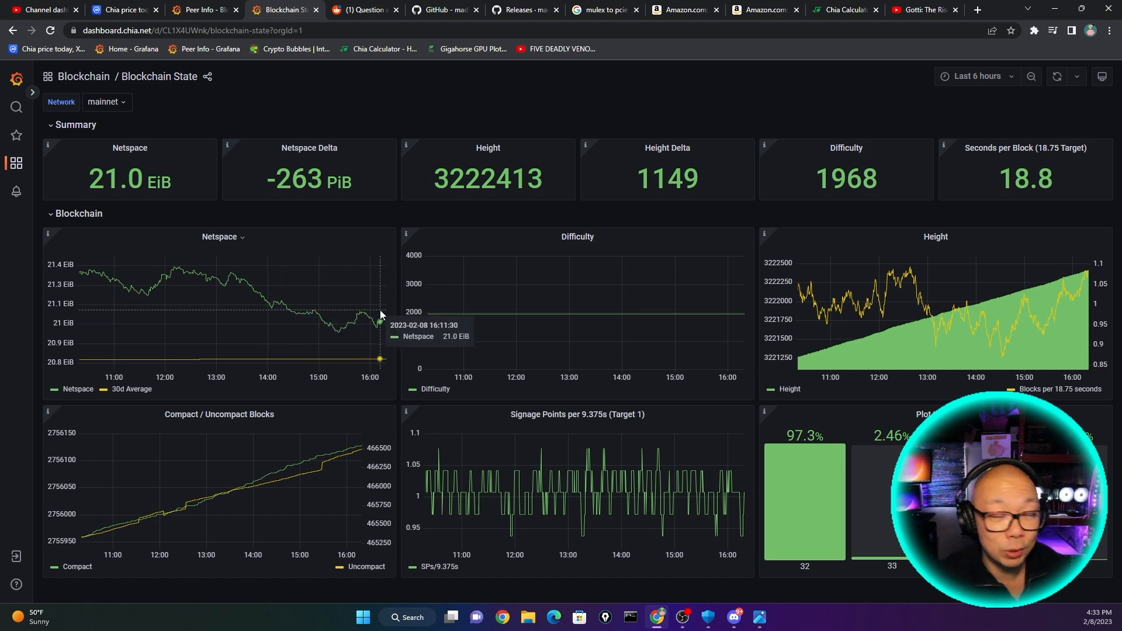
mouse_move(306, 132)
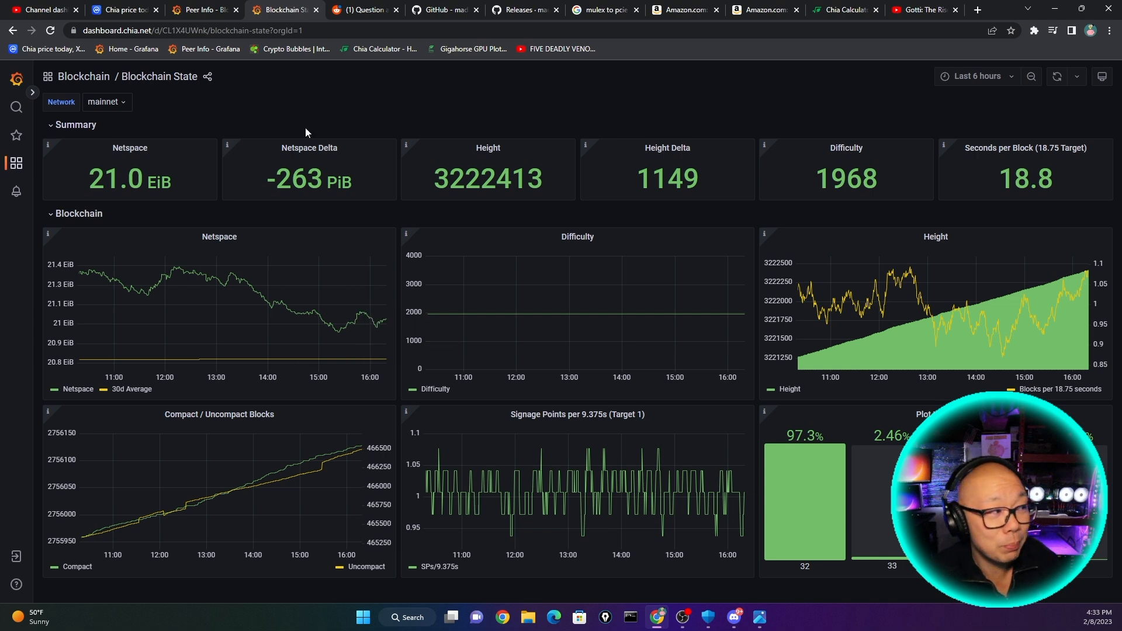
click(199, 10)
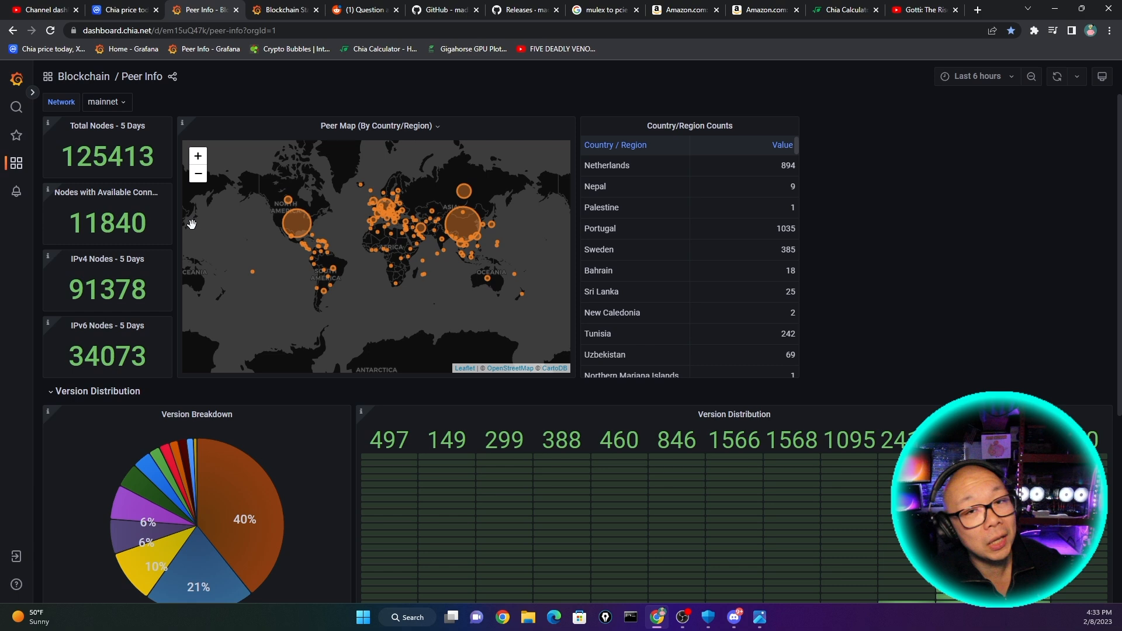
mouse_move(216, 223)
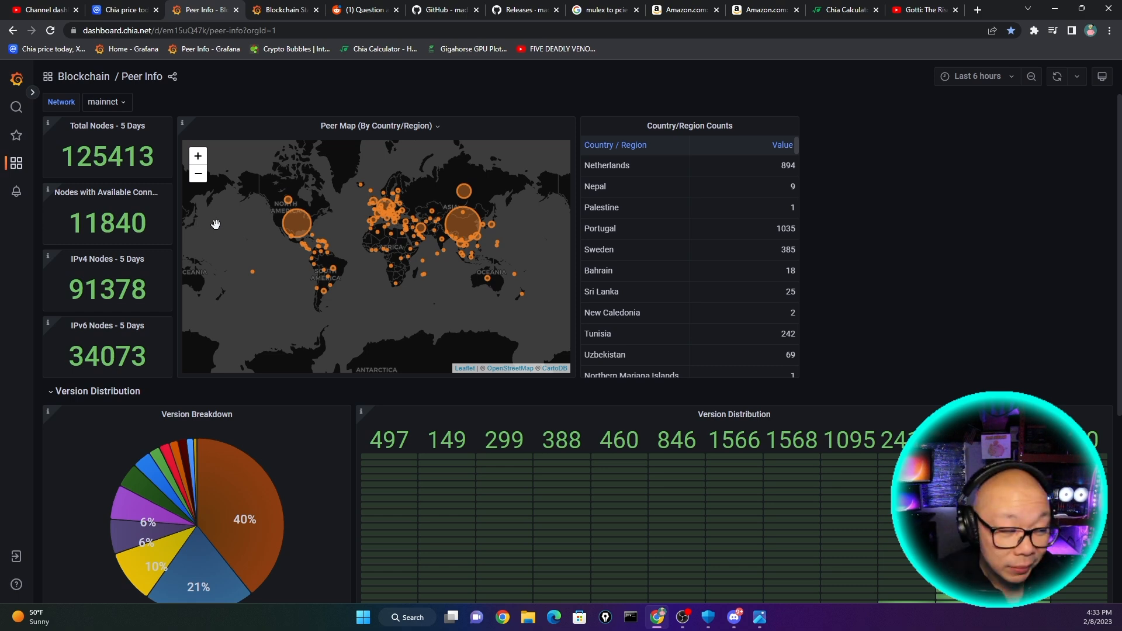
scroll(down, 3)
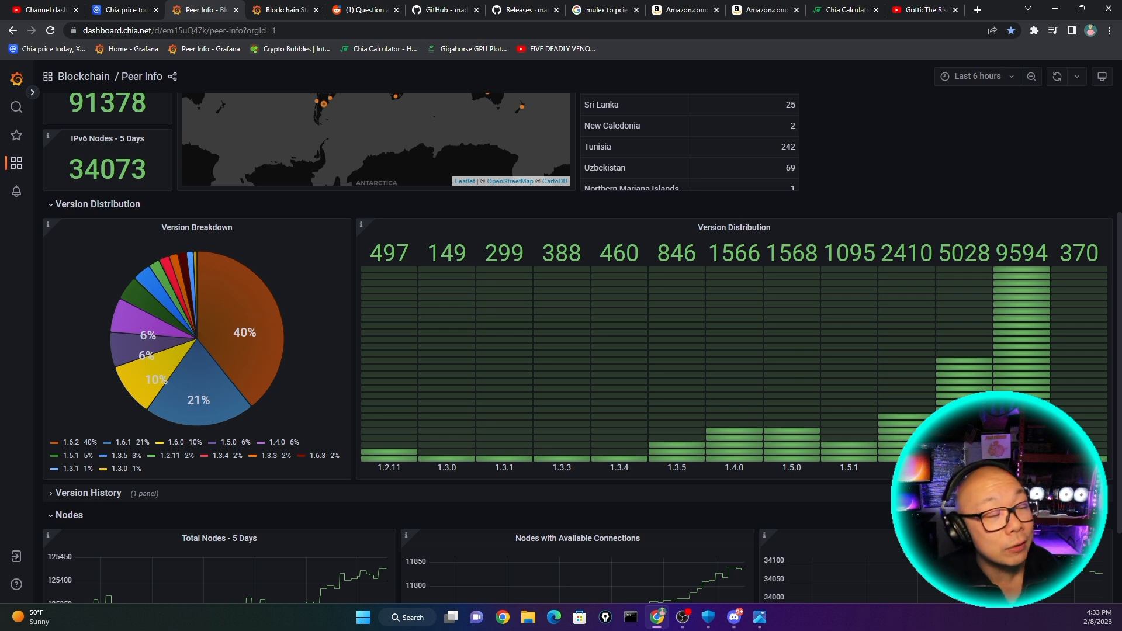
mouse_move(901, 436)
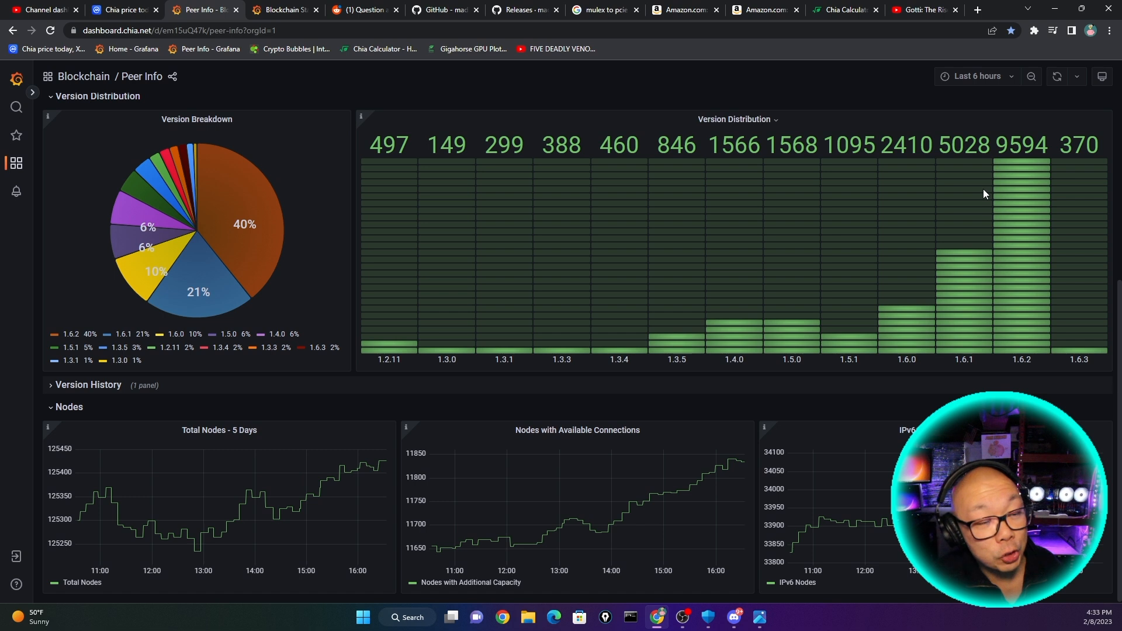
mouse_move(1006, 188)
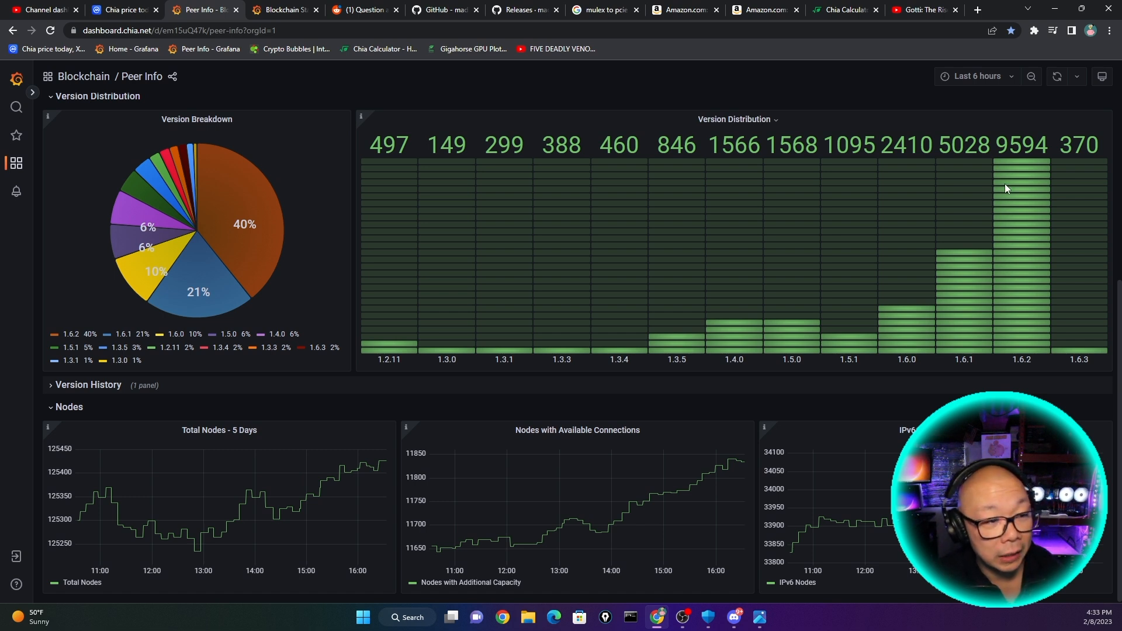
mouse_move(1018, 330)
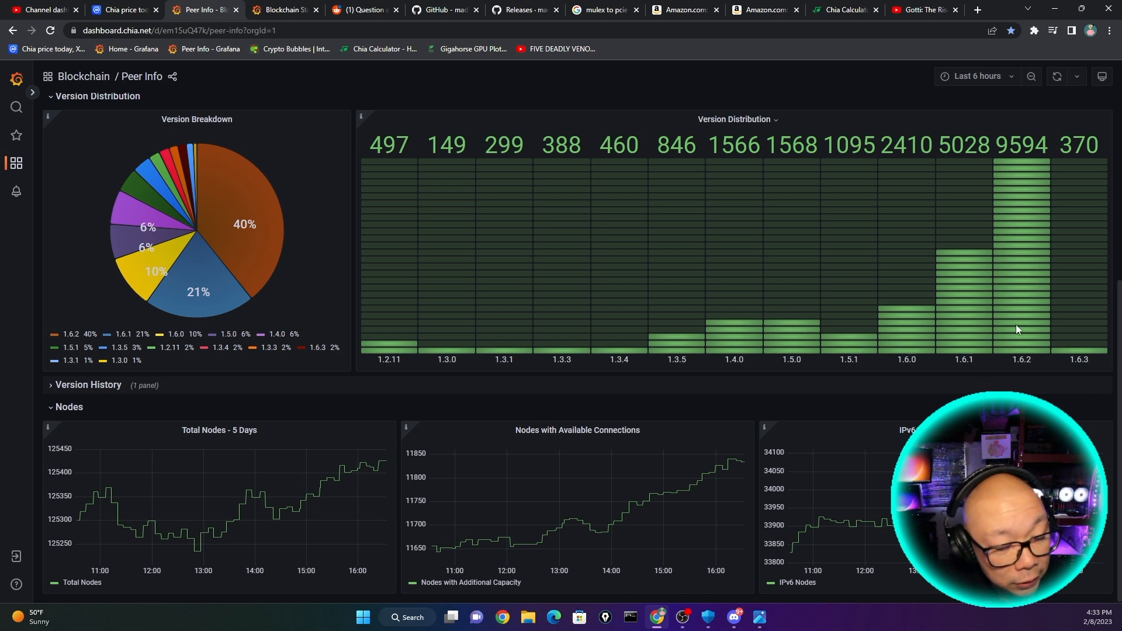
mouse_move(901, 328)
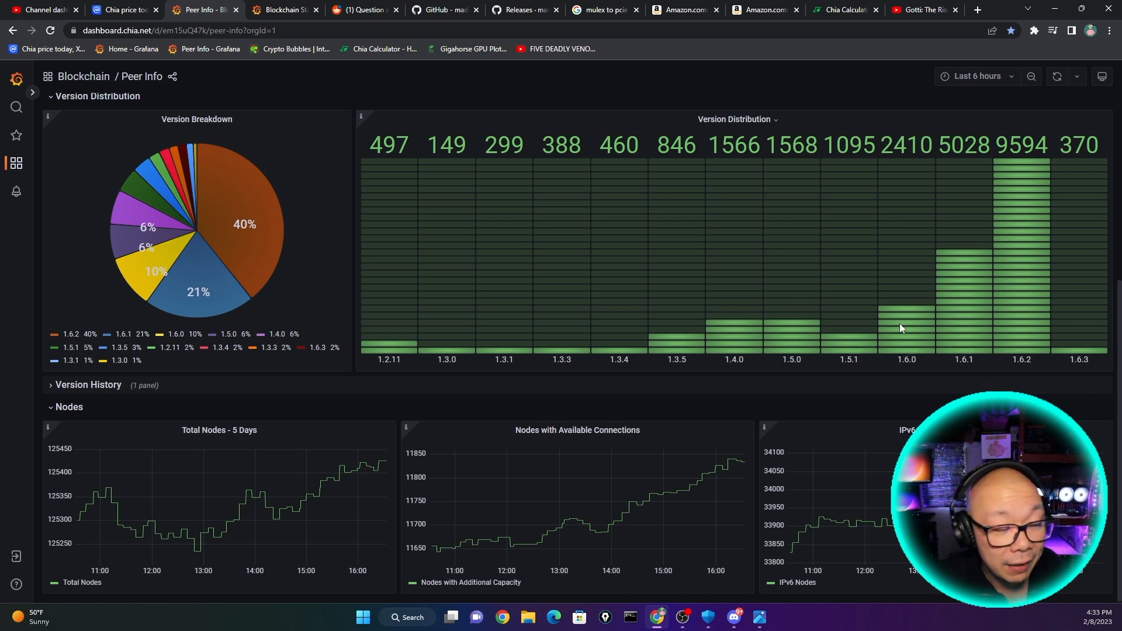
mouse_move(324, 123)
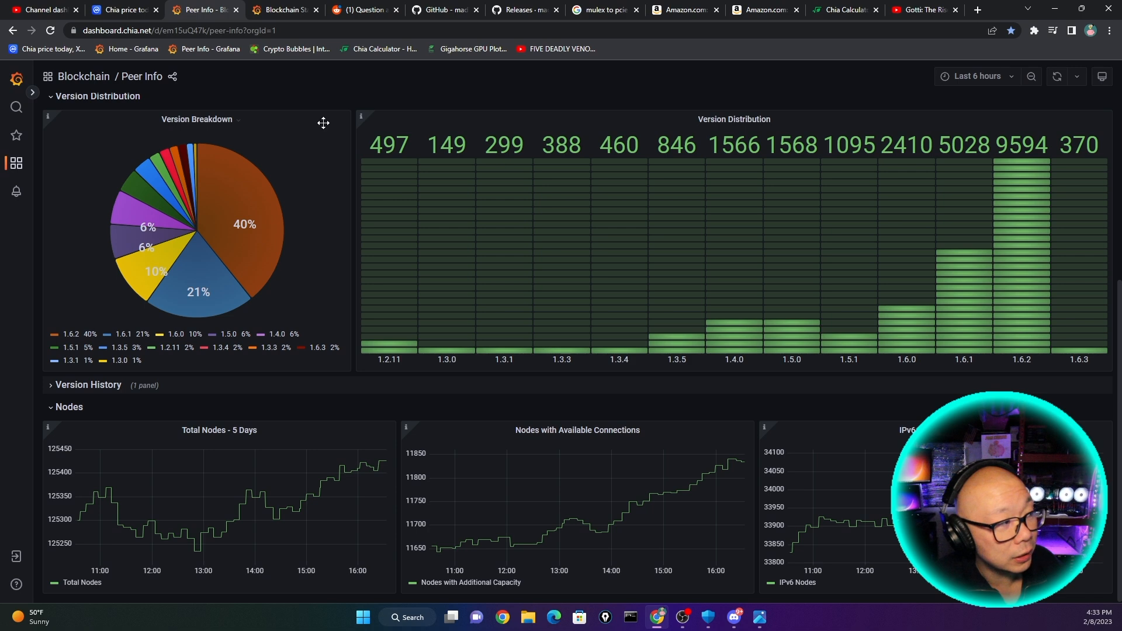
click(281, 10)
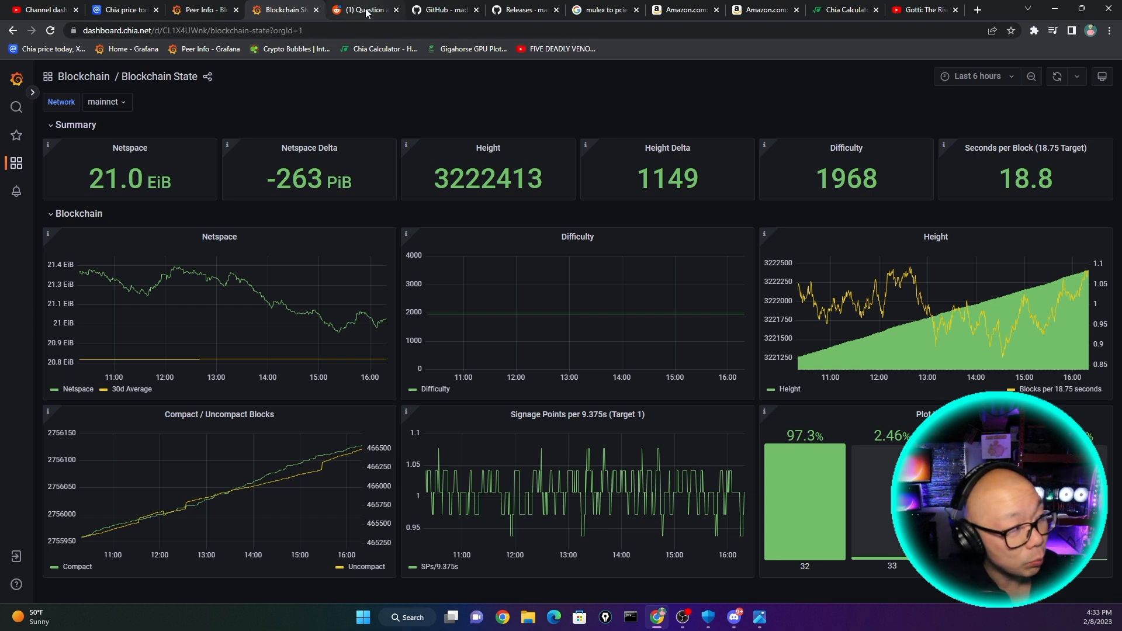
- Scroll the r/chia Reddit feed down to the 'Gigahorse Chia Plotter + Farmer Released!' post
click(361, 10)
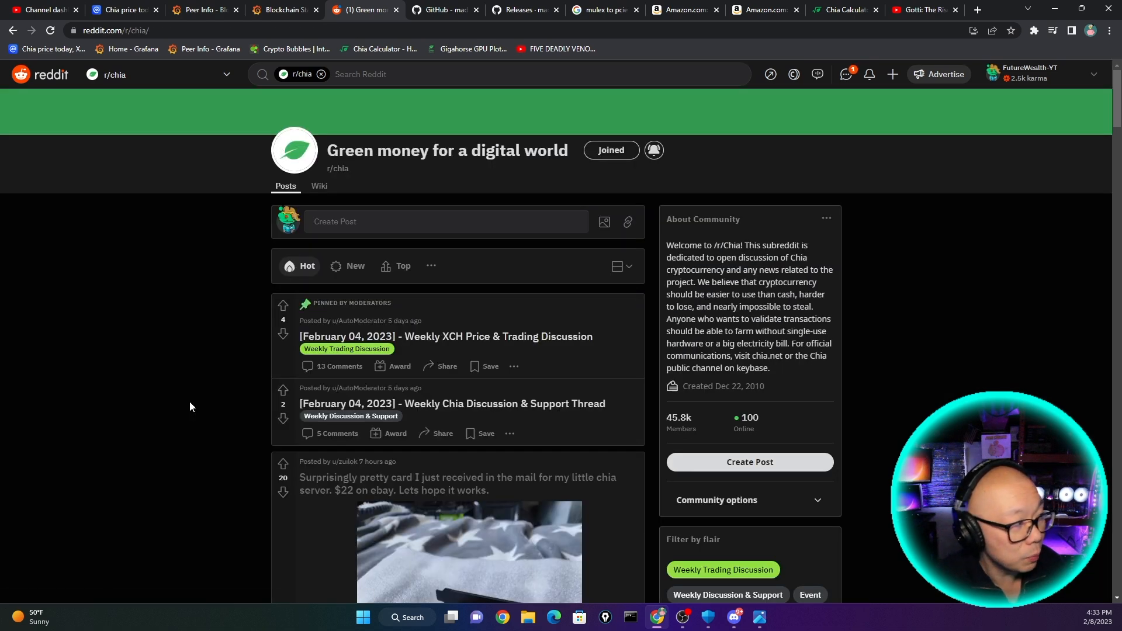
scroll(down, 3)
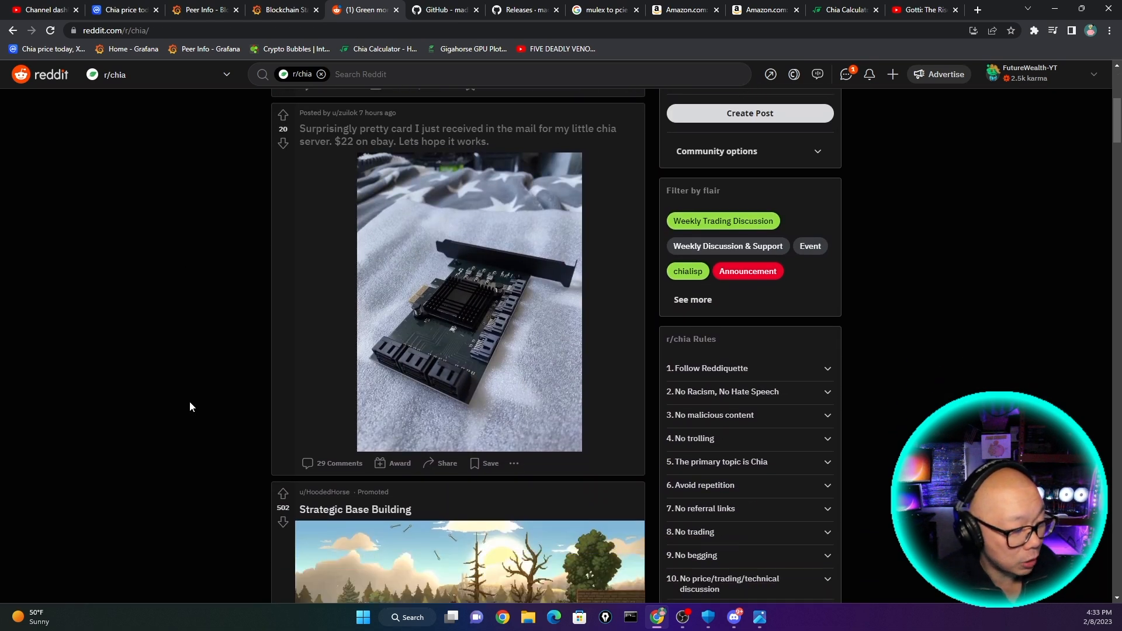
scroll(down, 3)
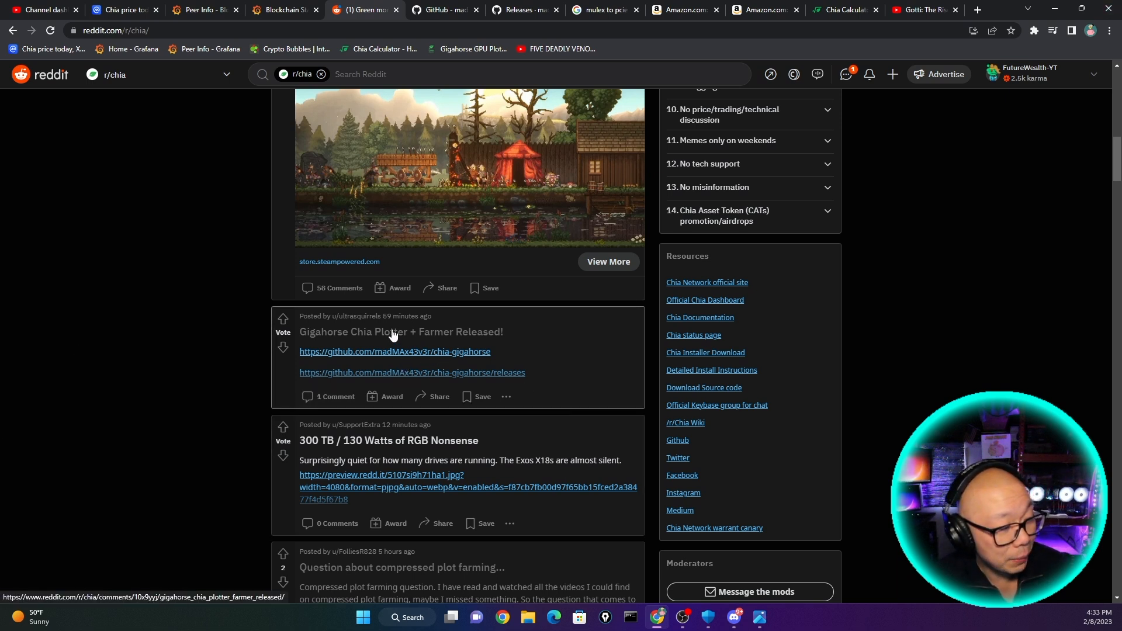
scroll(down, 3)
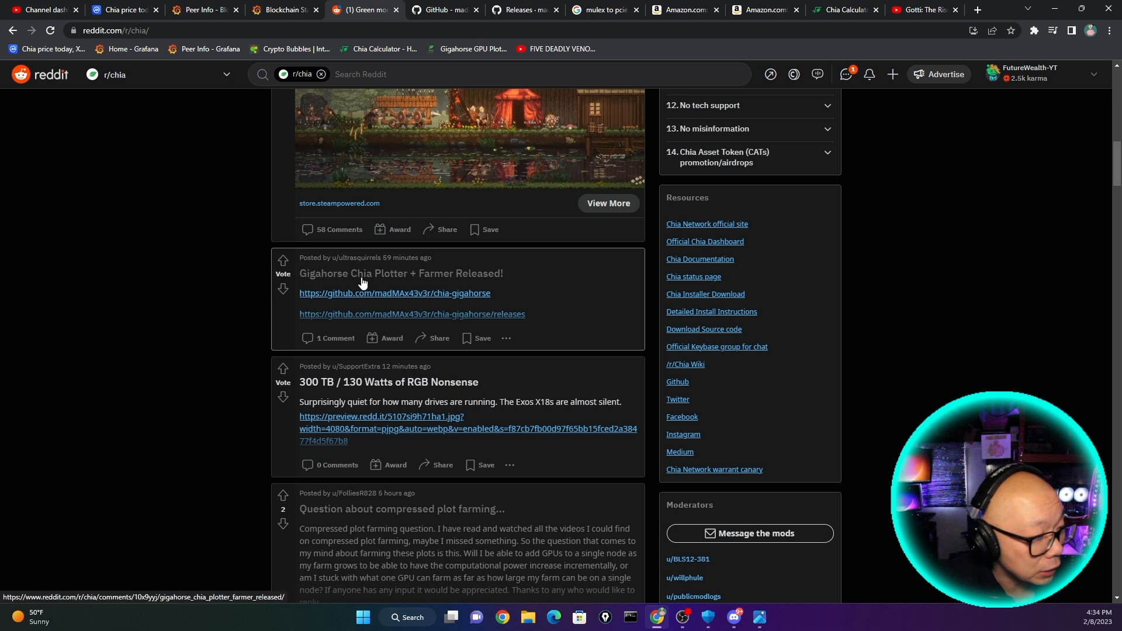
mouse_move(497, 277)
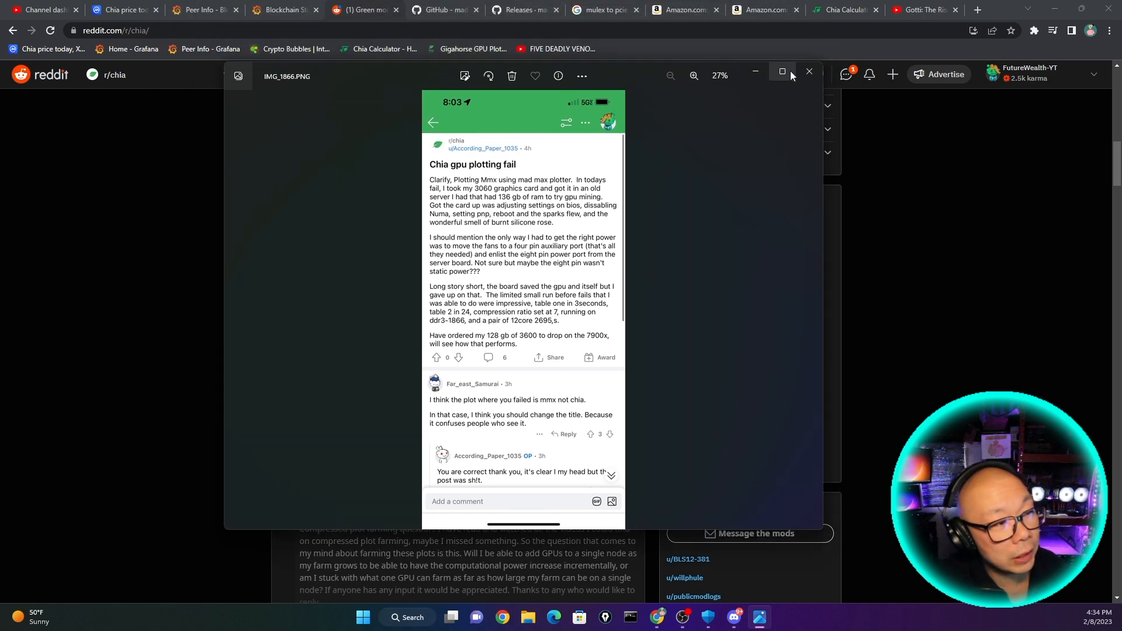
- Maximize the Photos window showing the 'Chia gpu plotting fail' screenshot
click(782, 75)
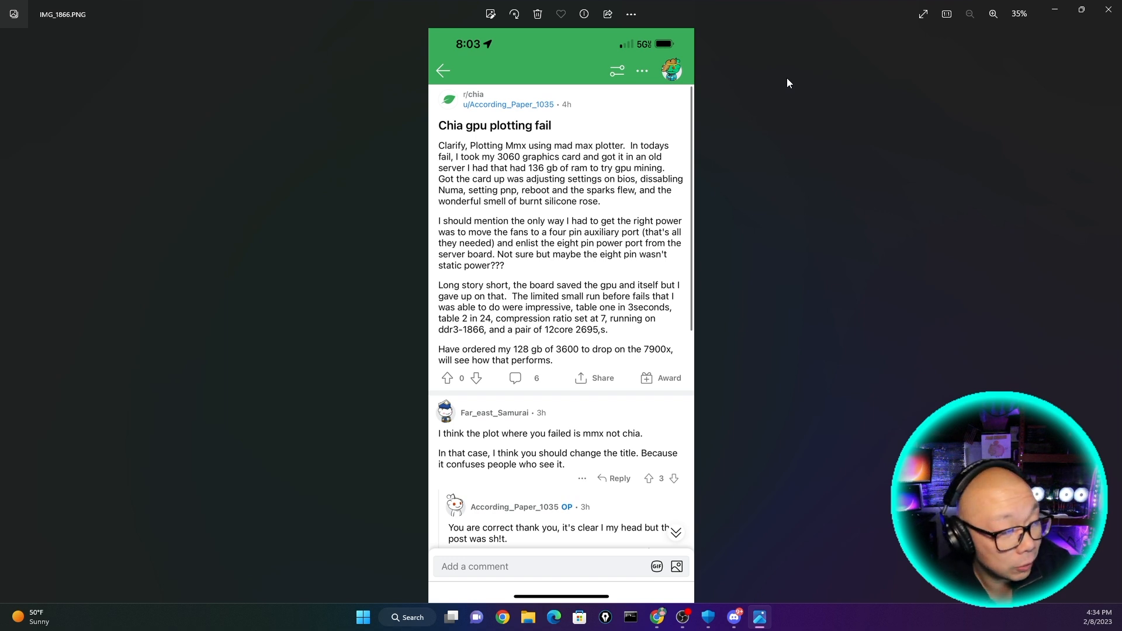
mouse_move(518, 125)
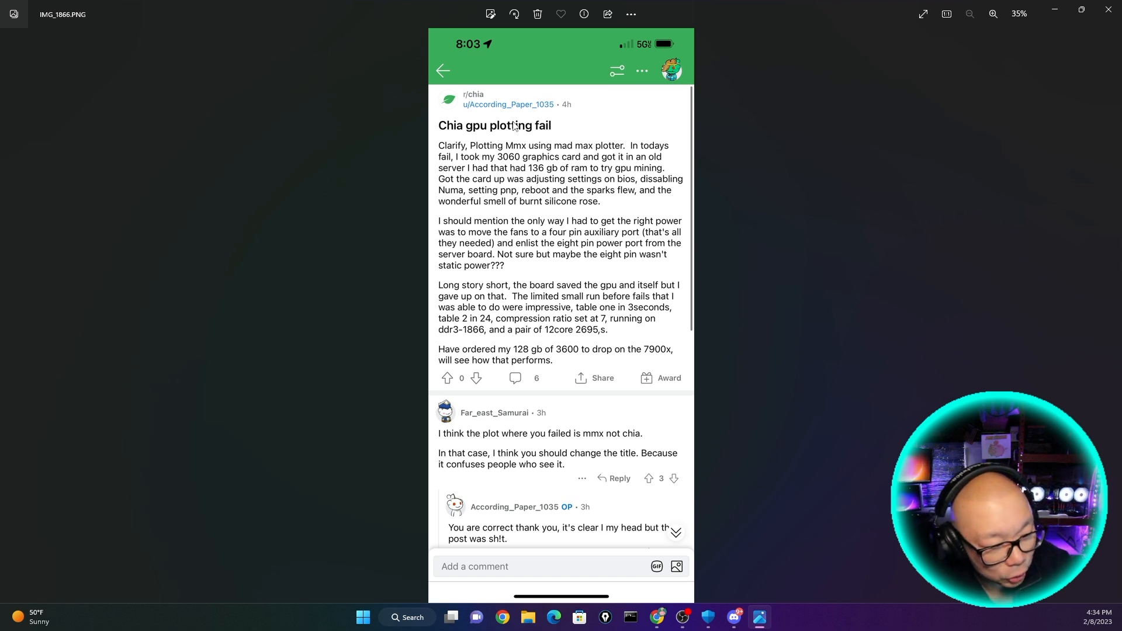
mouse_move(460, 159)
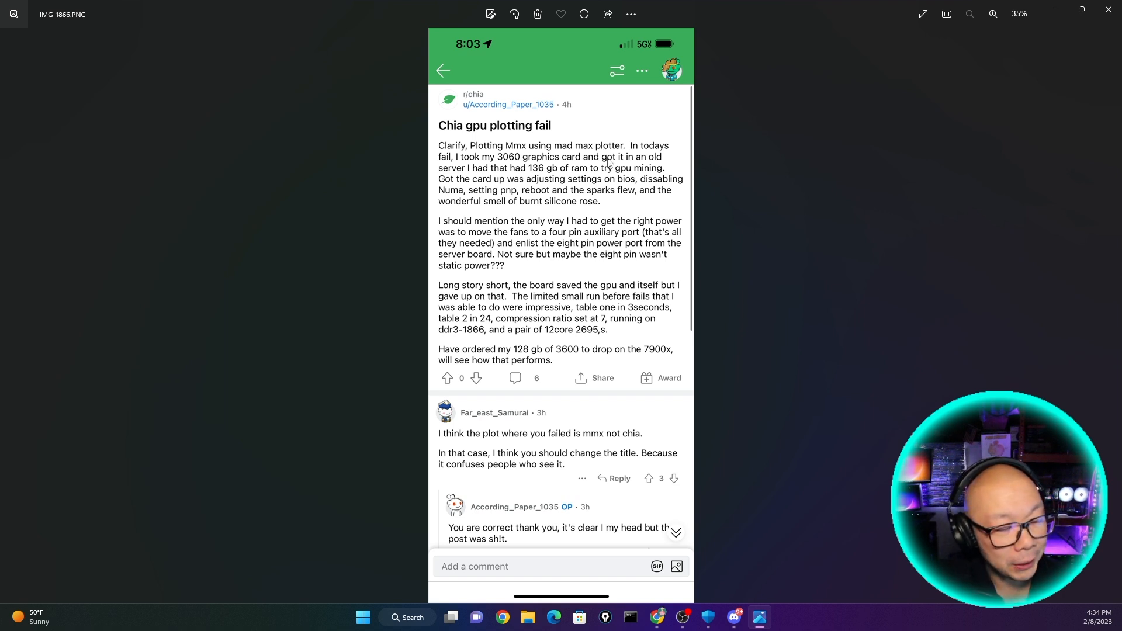
mouse_move(560, 183)
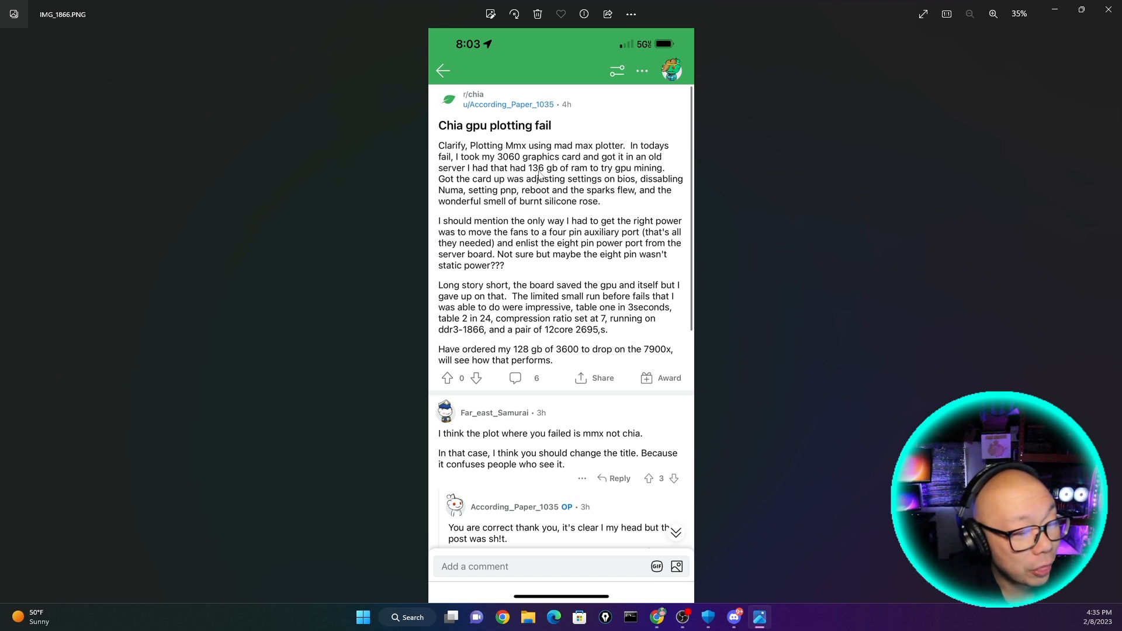
mouse_move(474, 188)
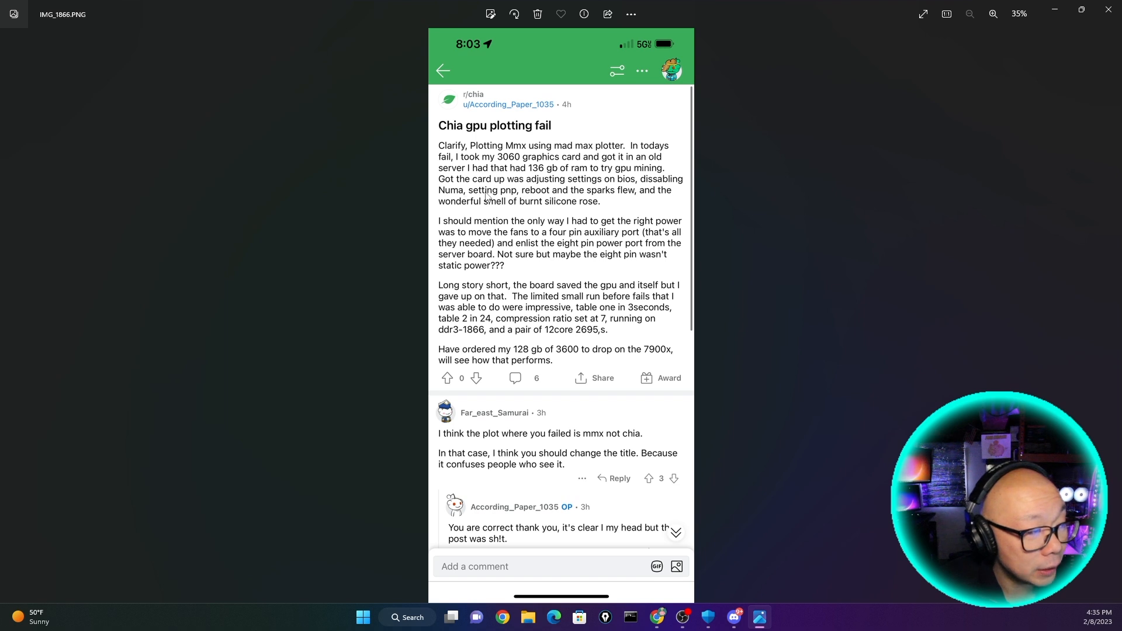
mouse_move(615, 198)
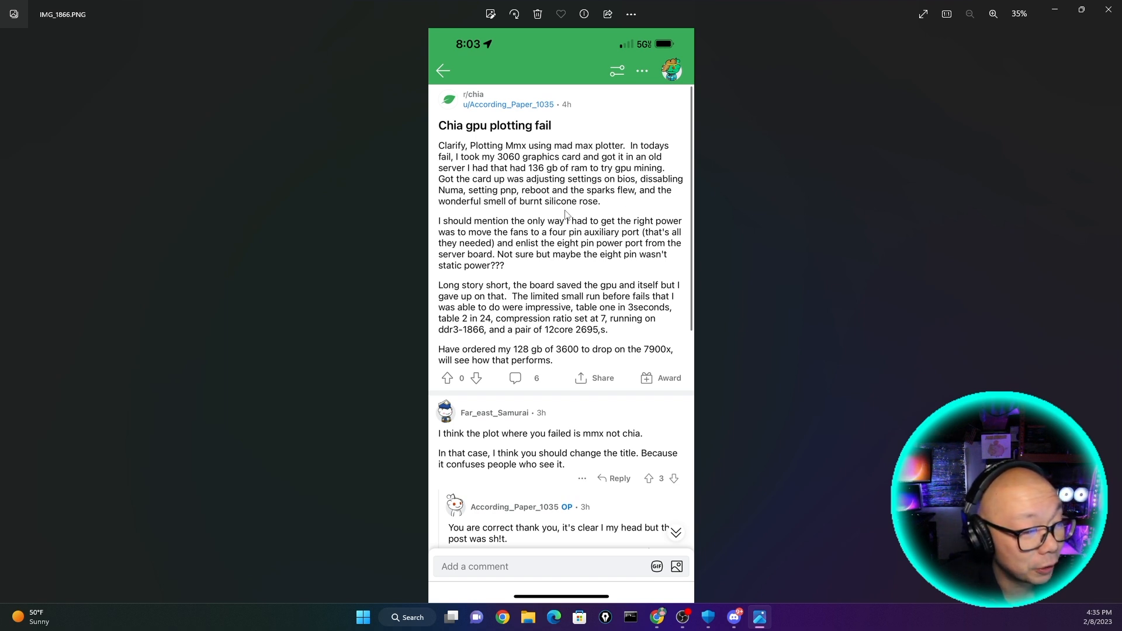
mouse_move(519, 237)
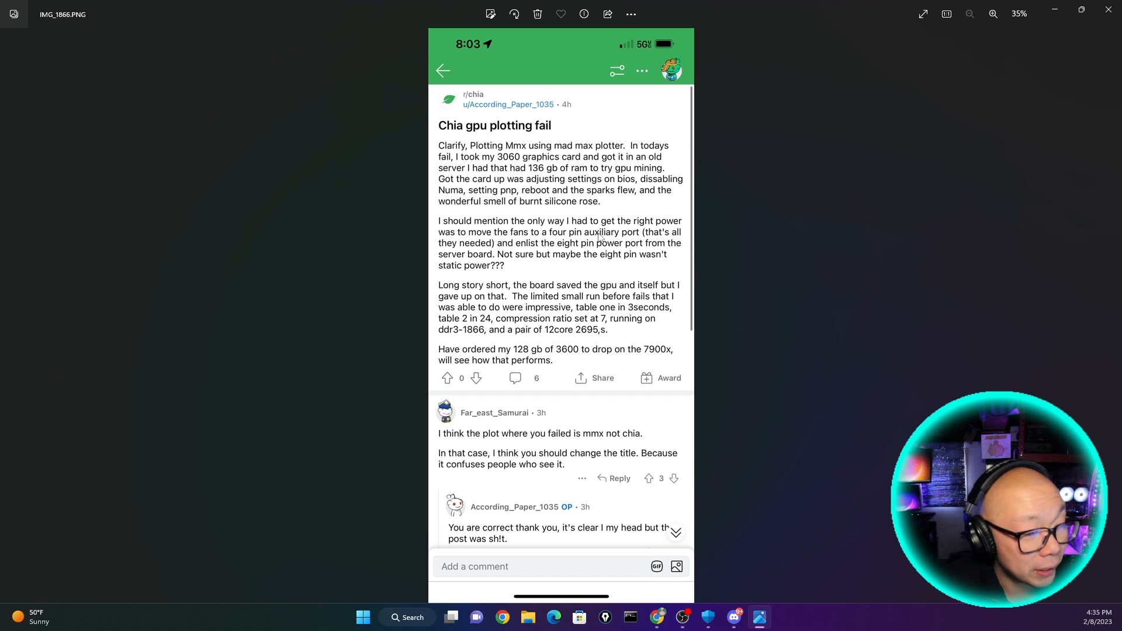
mouse_move(529, 258)
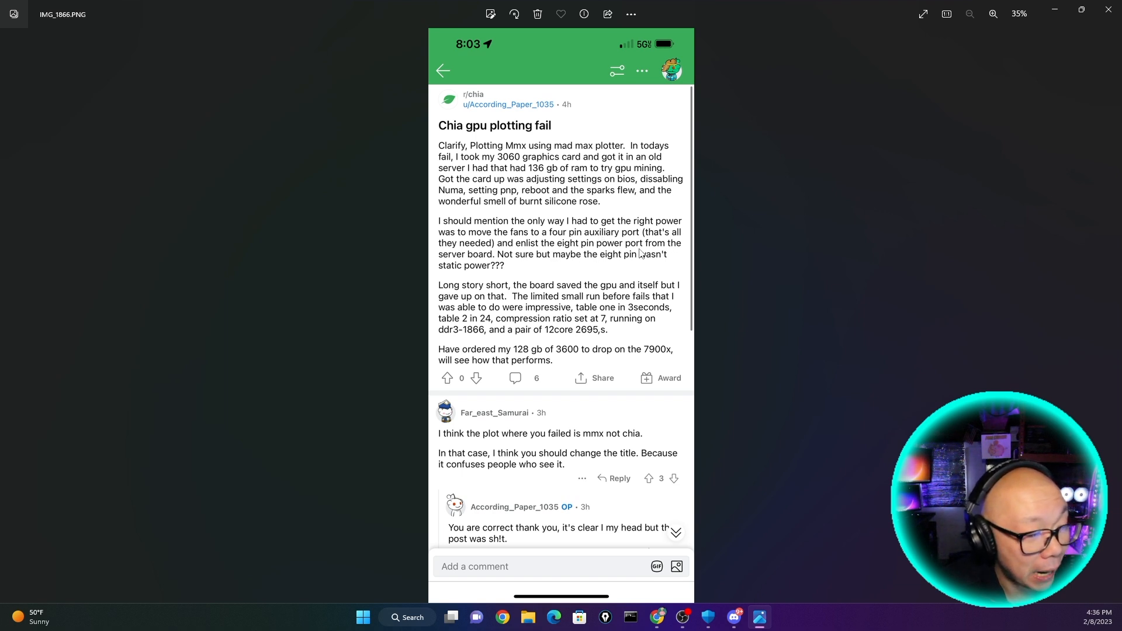
mouse_move(538, 270)
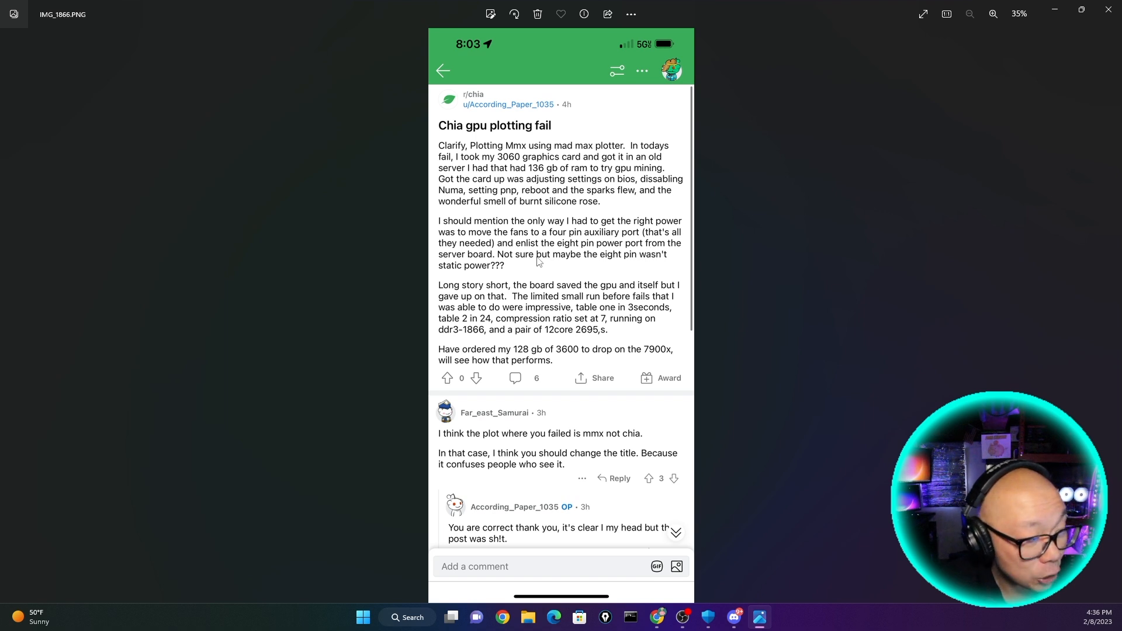
mouse_move(500, 273)
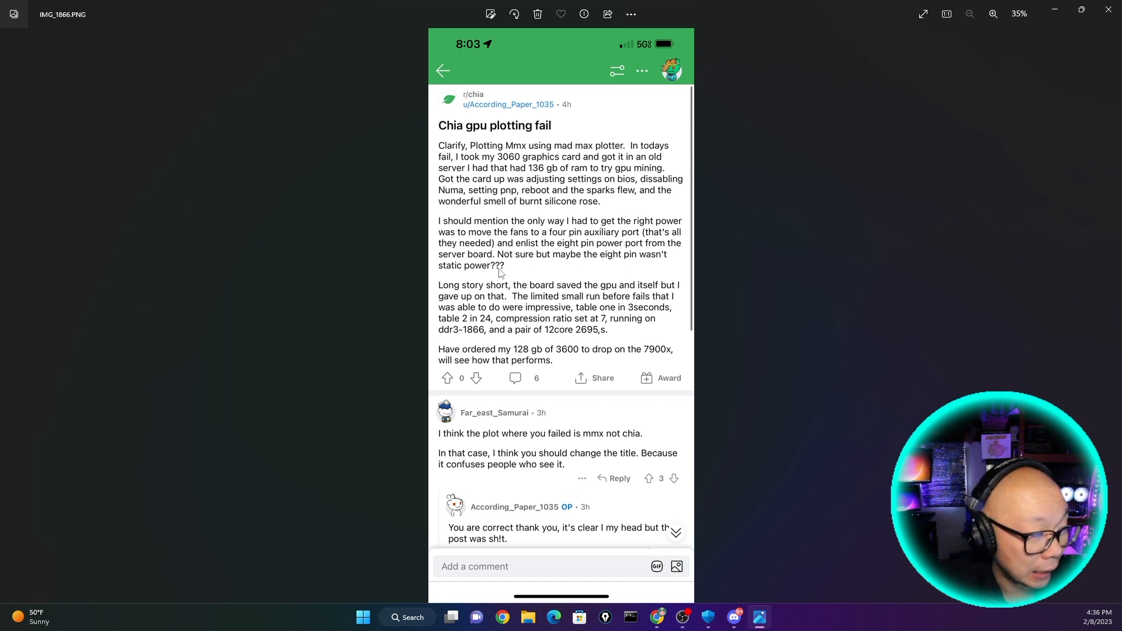
mouse_move(591, 298)
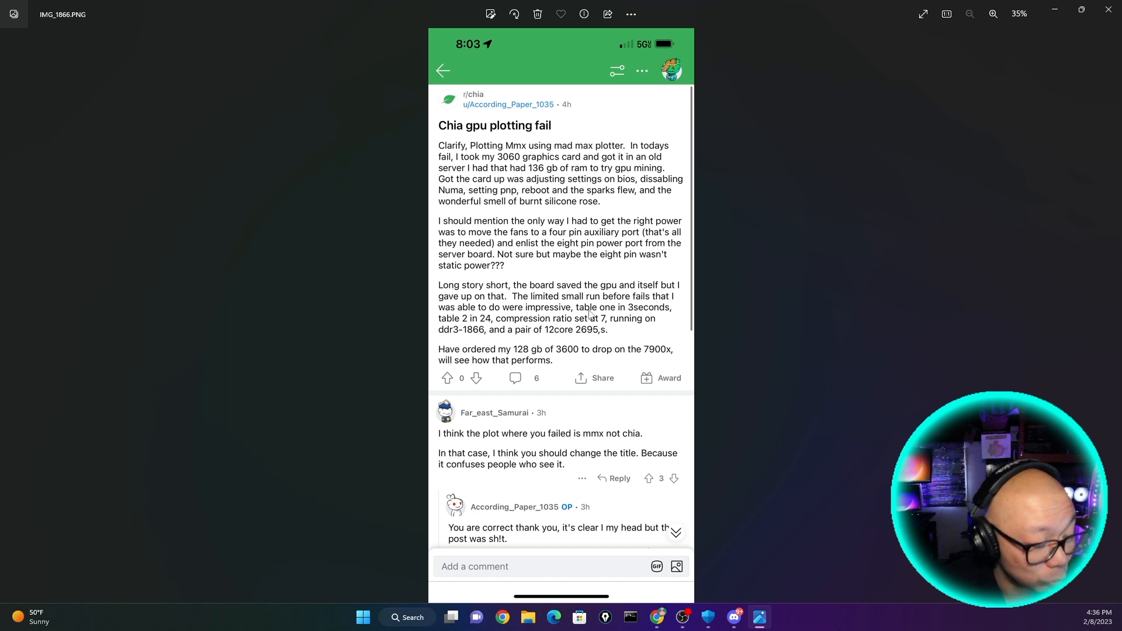
mouse_move(606, 304)
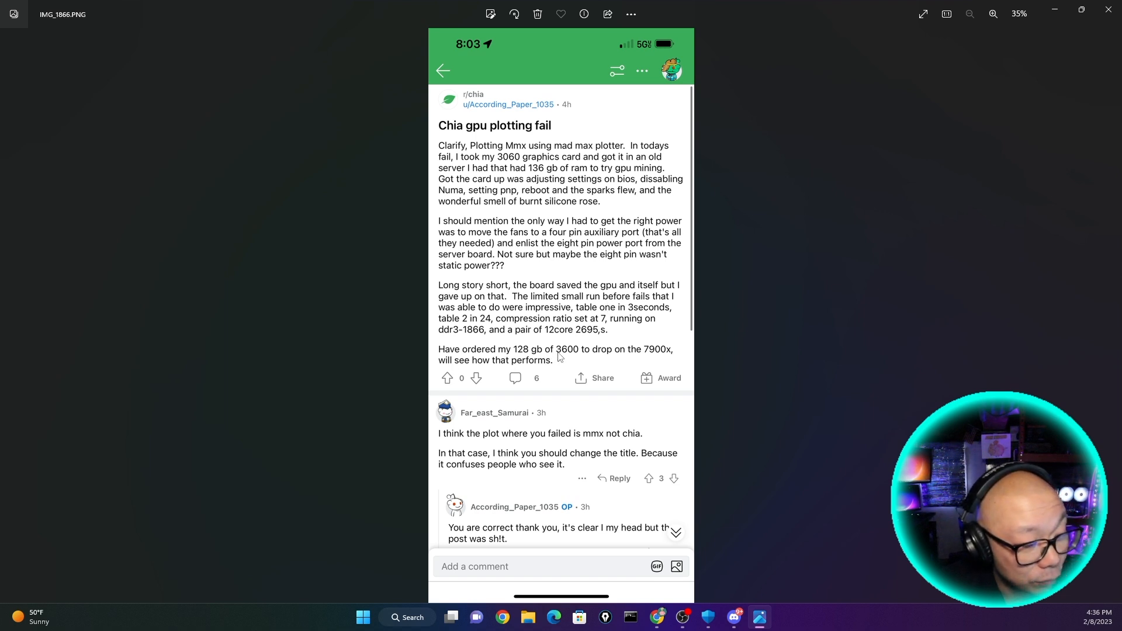
mouse_move(608, 361)
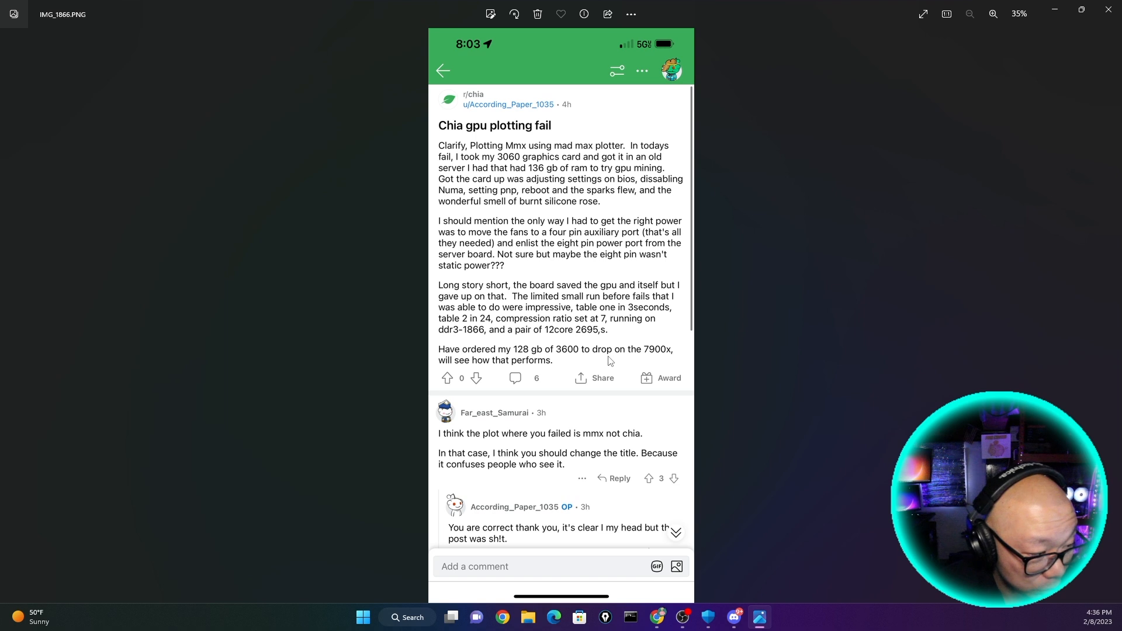
mouse_move(668, 360)
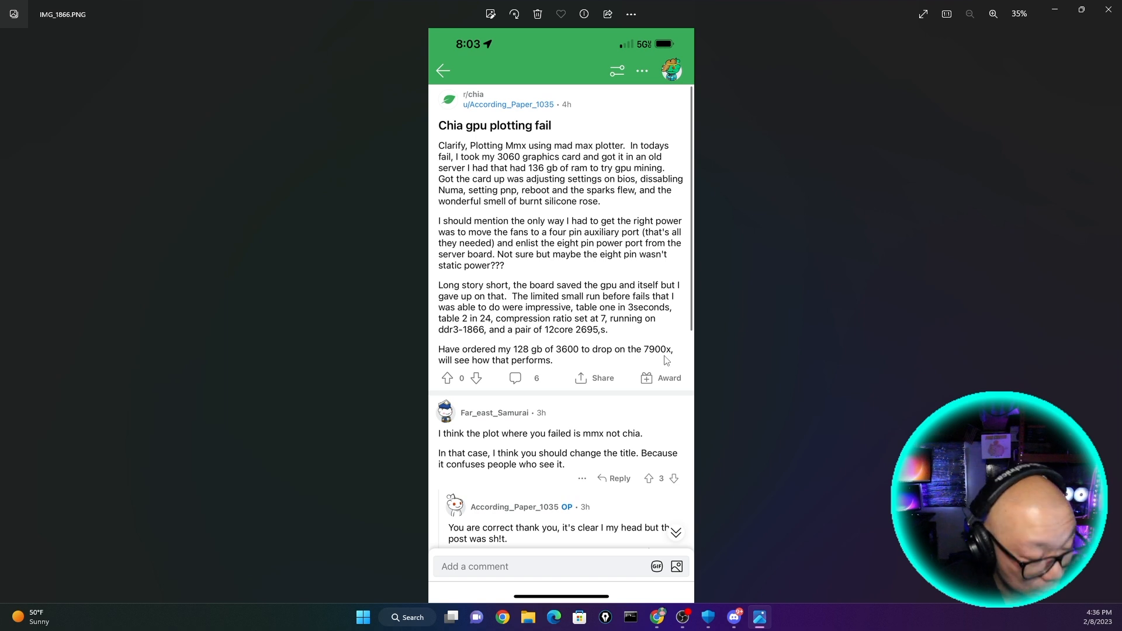
mouse_move(521, 363)
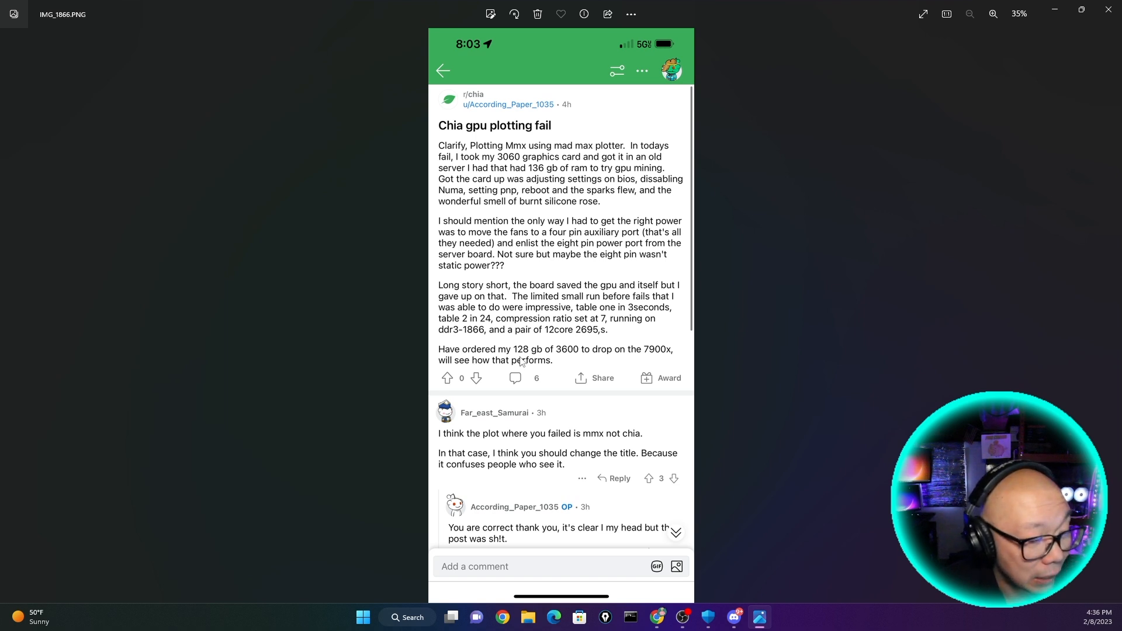
mouse_move(533, 374)
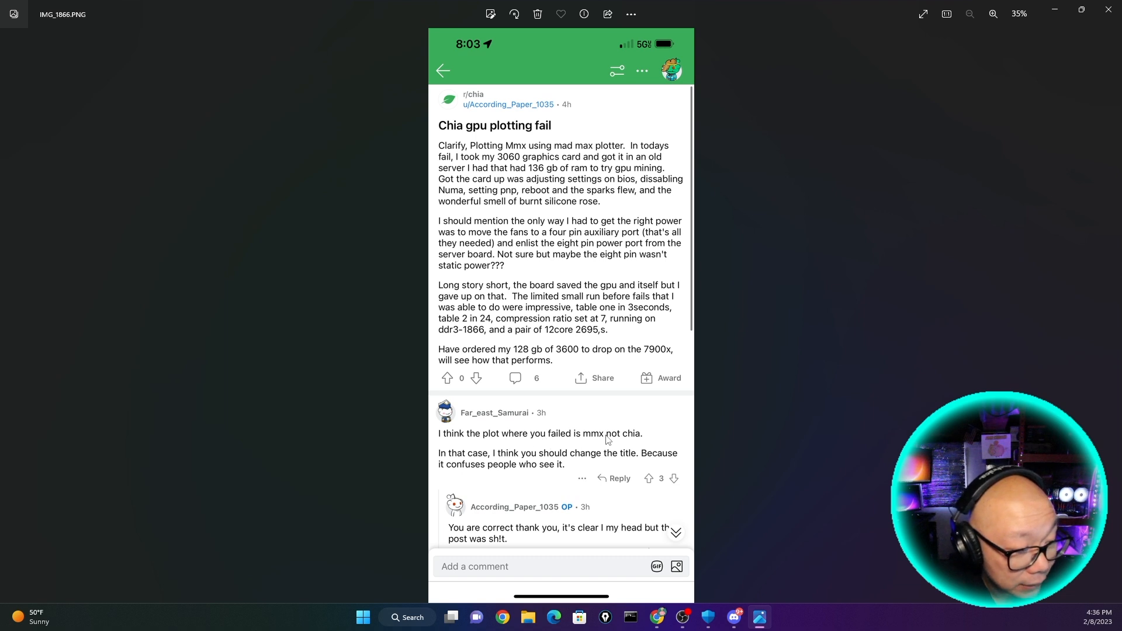
mouse_move(505, 461)
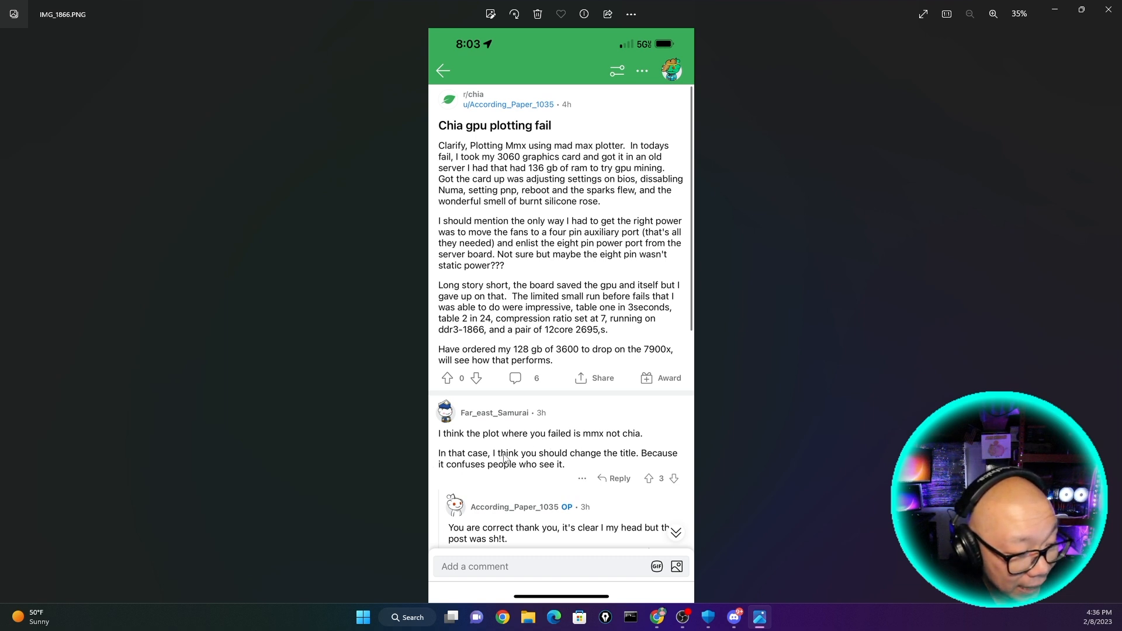
mouse_move(453, 479)
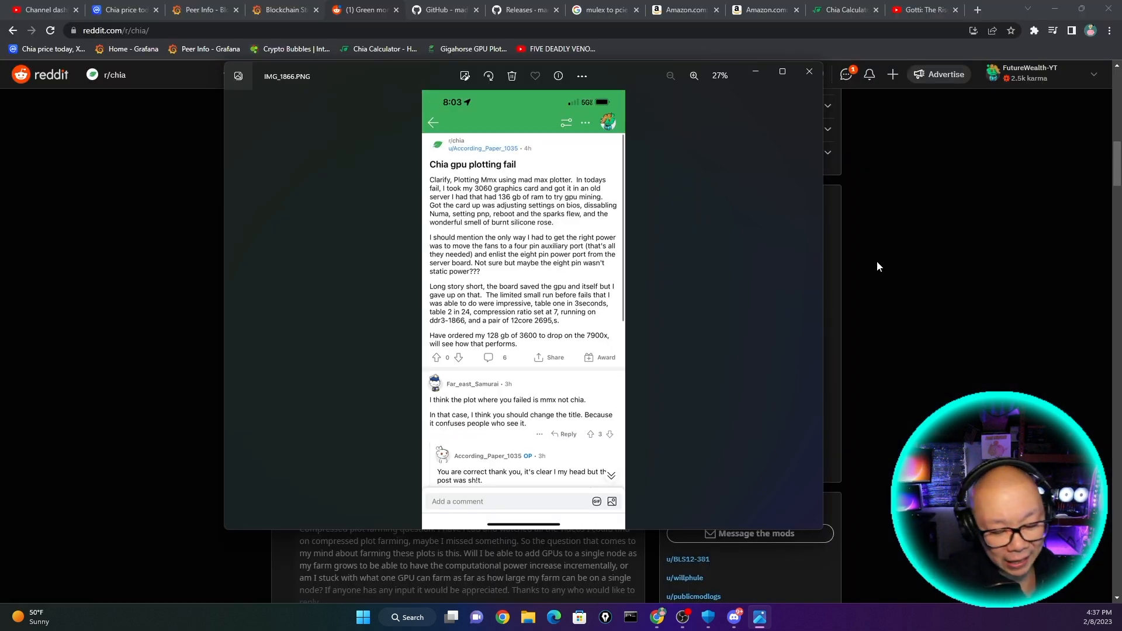
- Close the Reddit screenshot, view the adapter's third Amazon photo, and reach the Gigahorse releases page
click(683, 10)
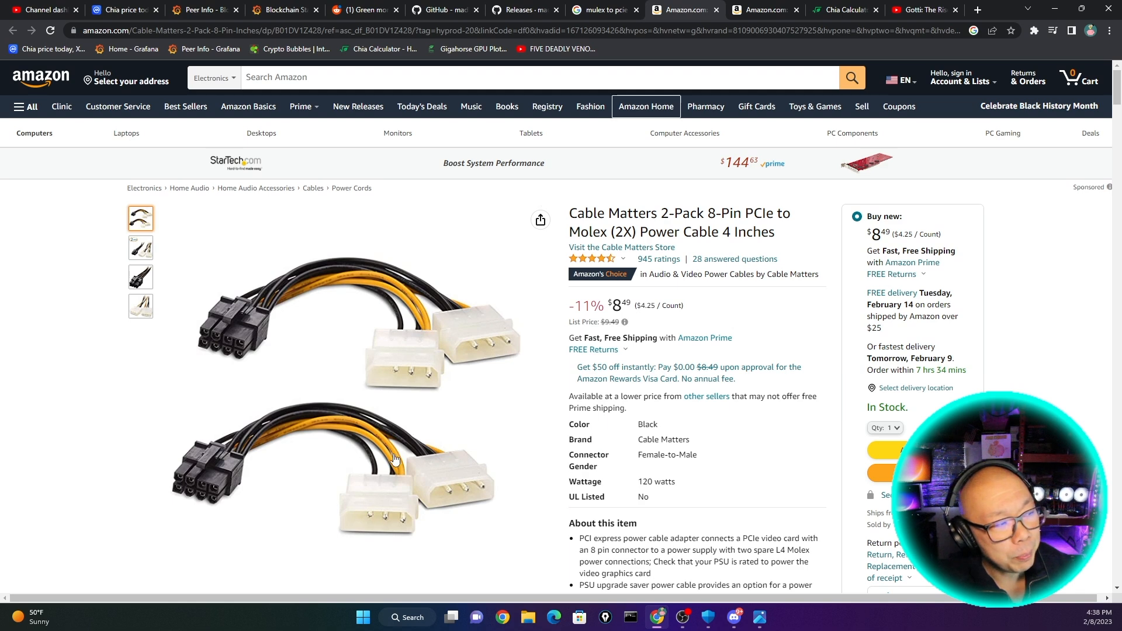
mouse_move(408, 410)
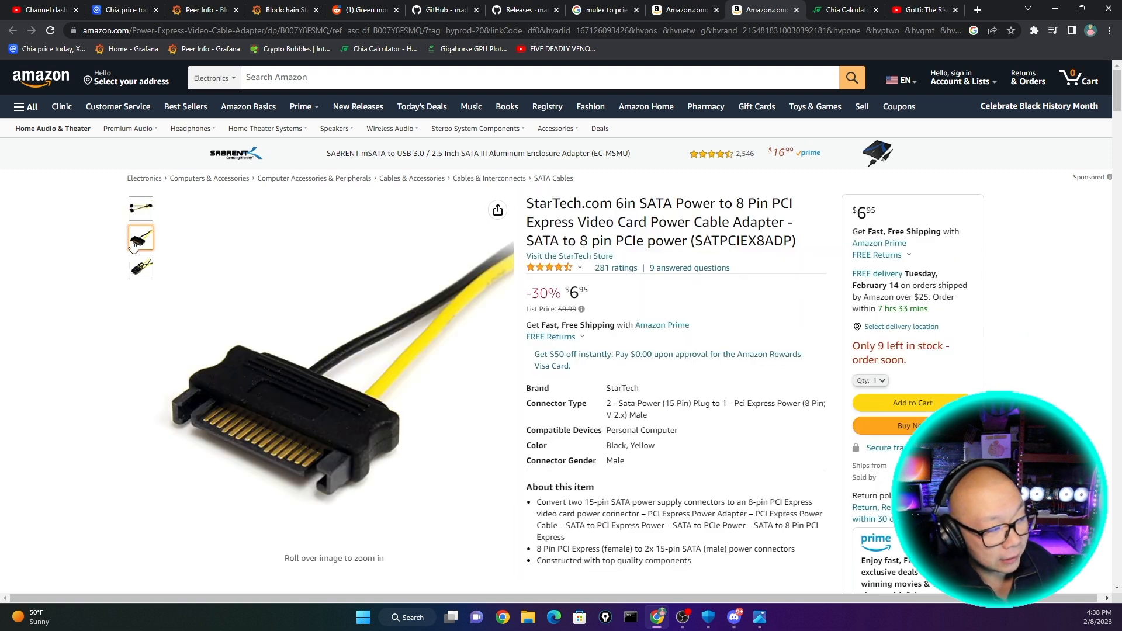
click(140, 267)
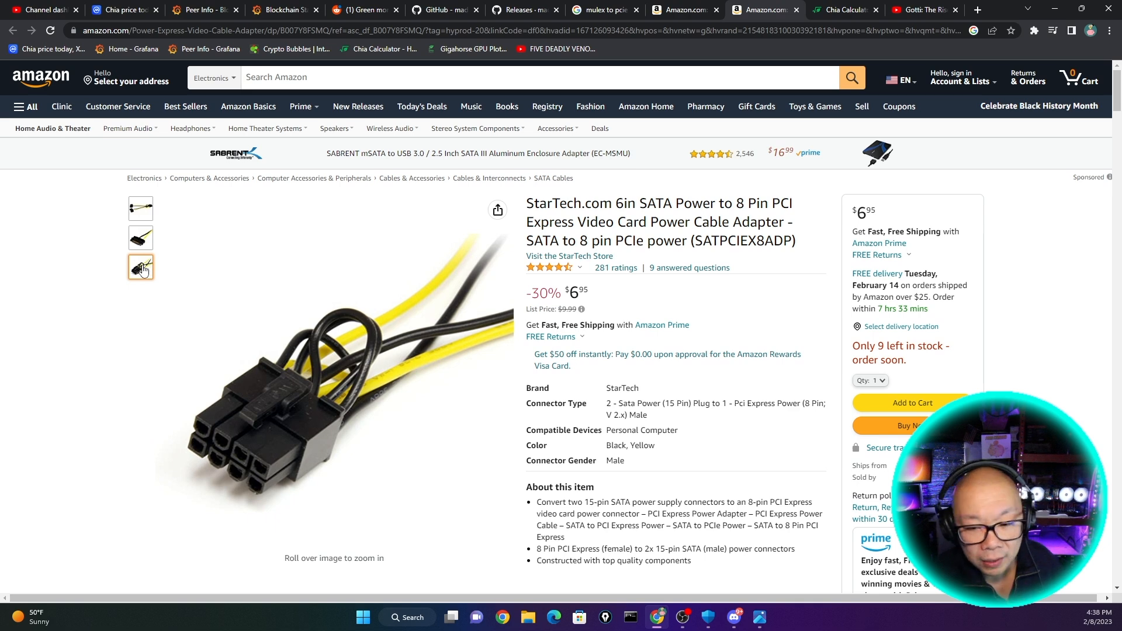
mouse_move(446, 341)
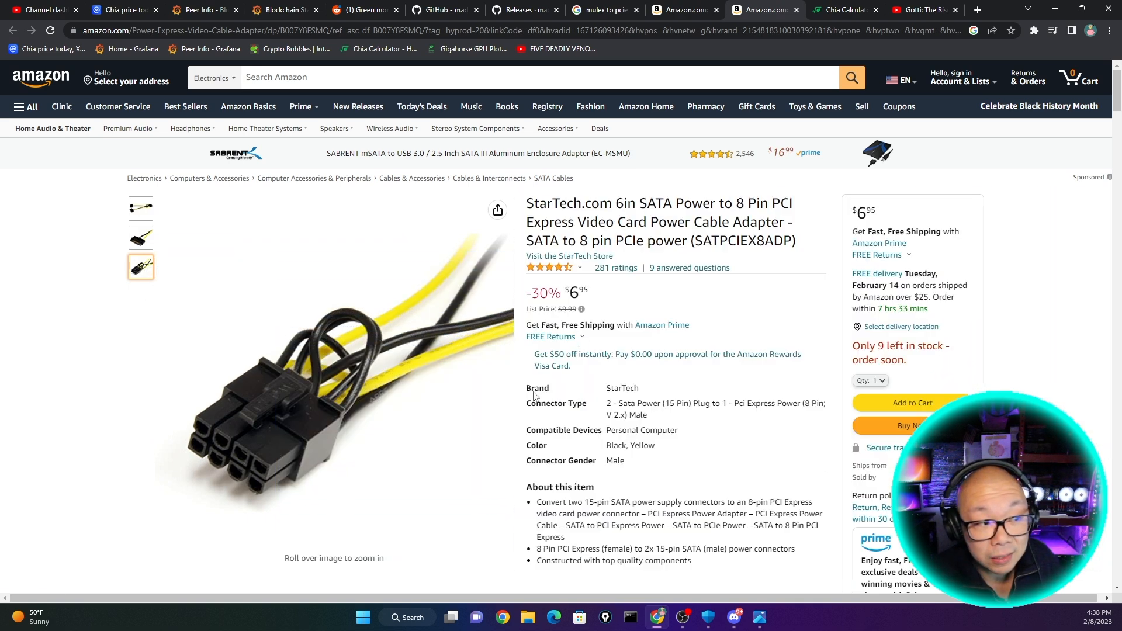
mouse_move(440, 394)
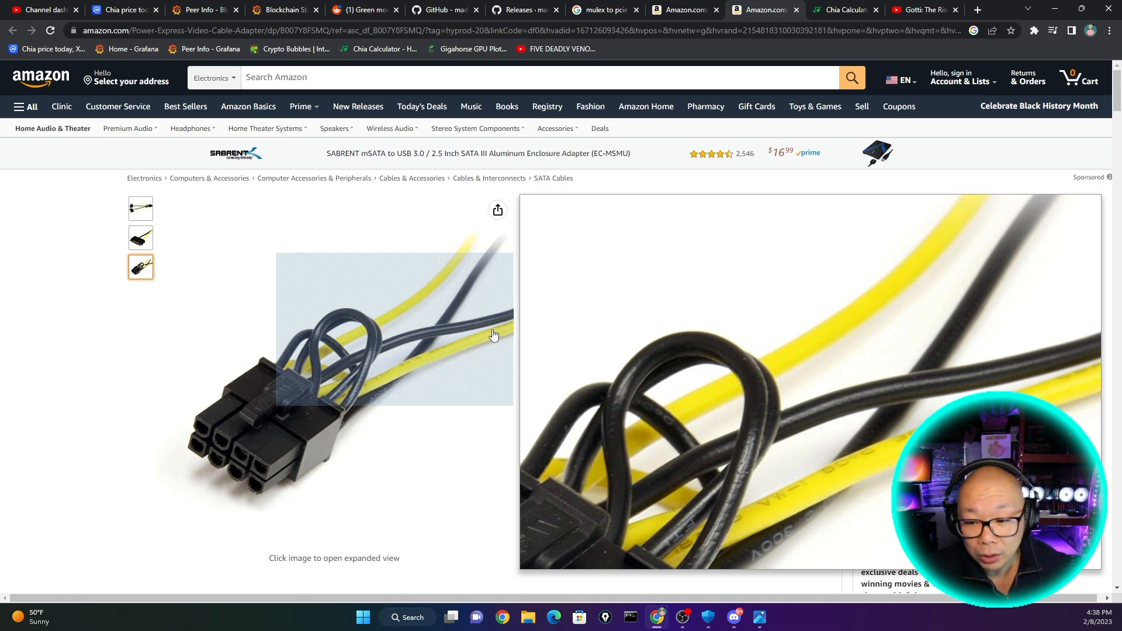
click(444, 10)
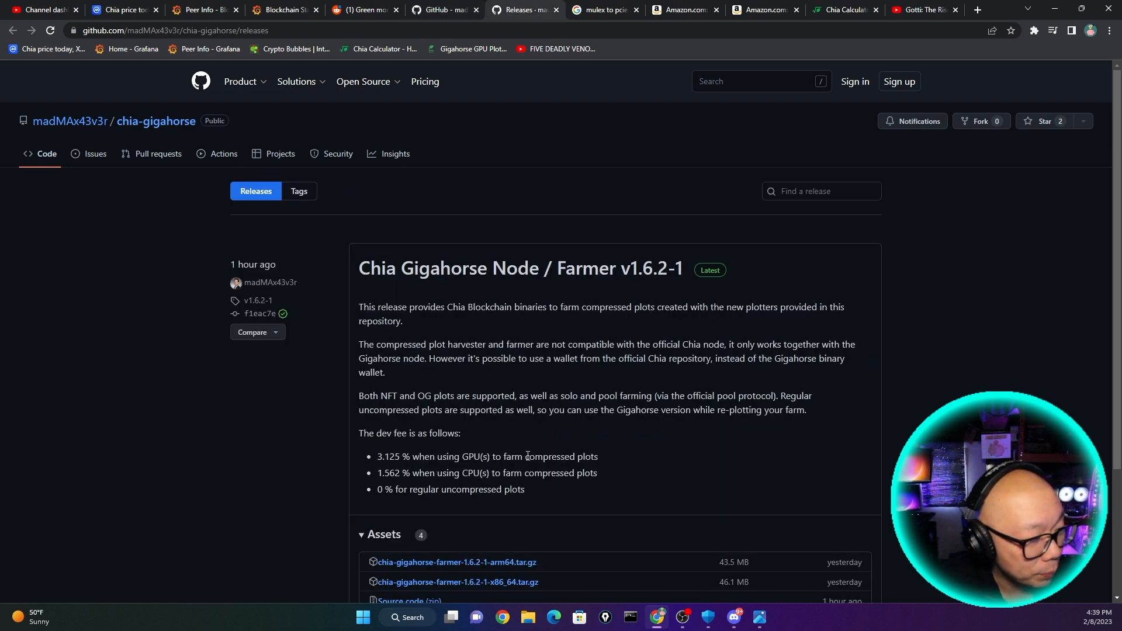
click(442, 11)
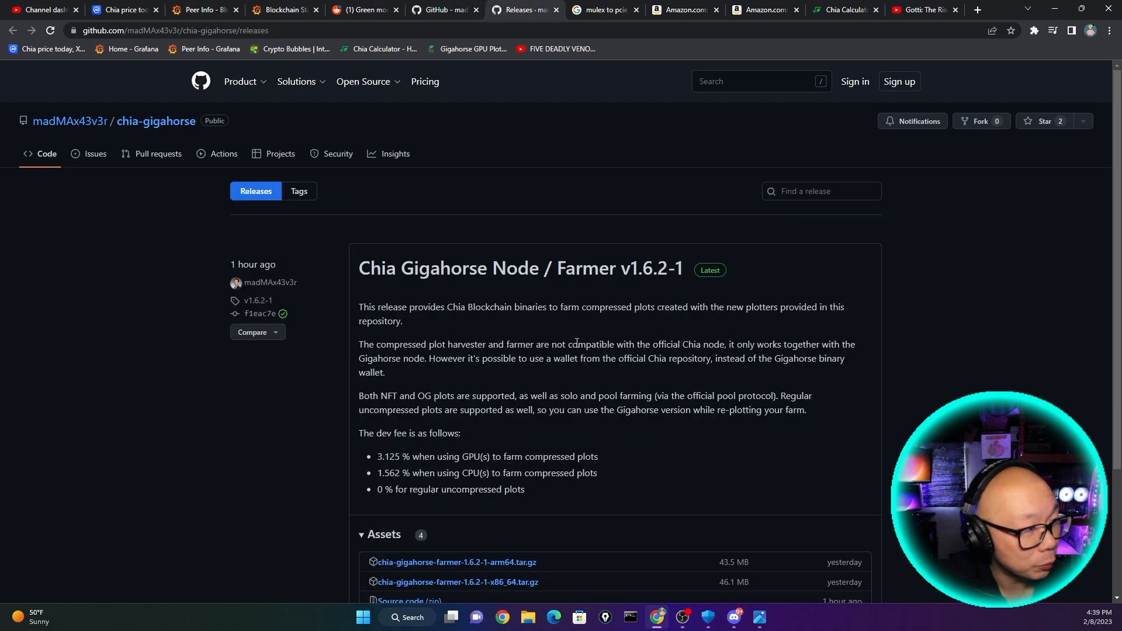
mouse_move(626, 460)
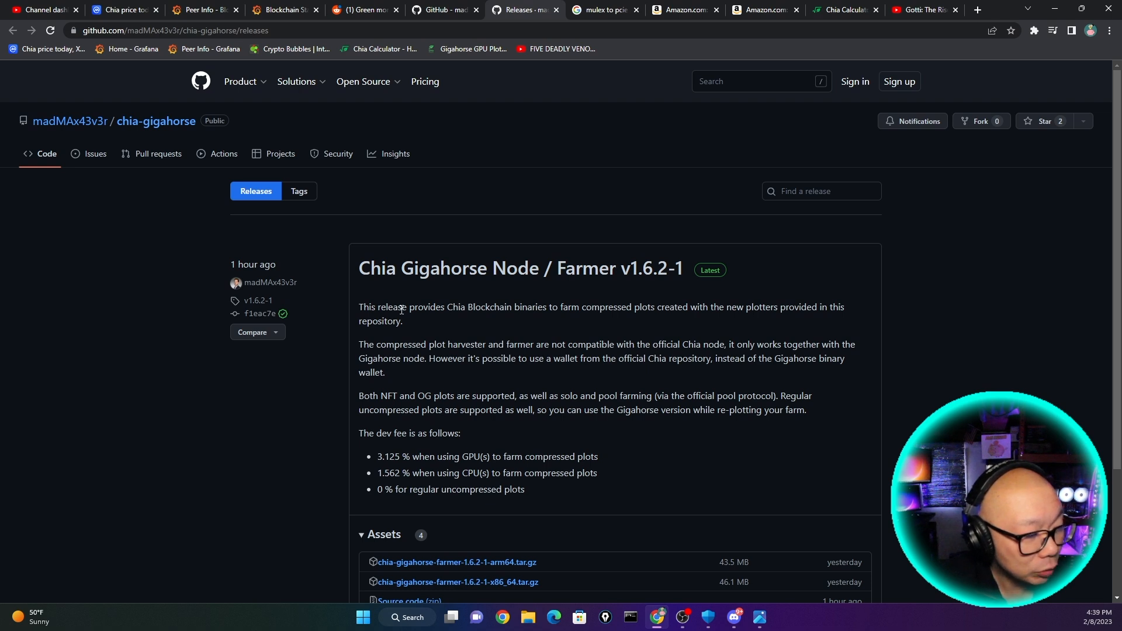
drag(474, 307, 535, 306)
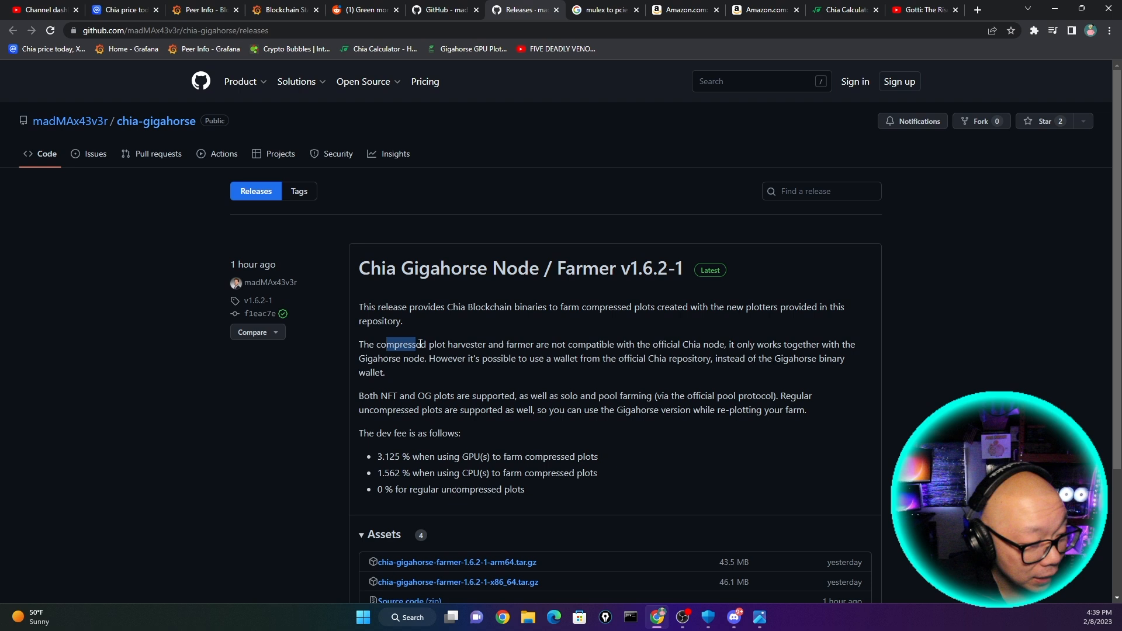
drag(386, 345, 592, 345)
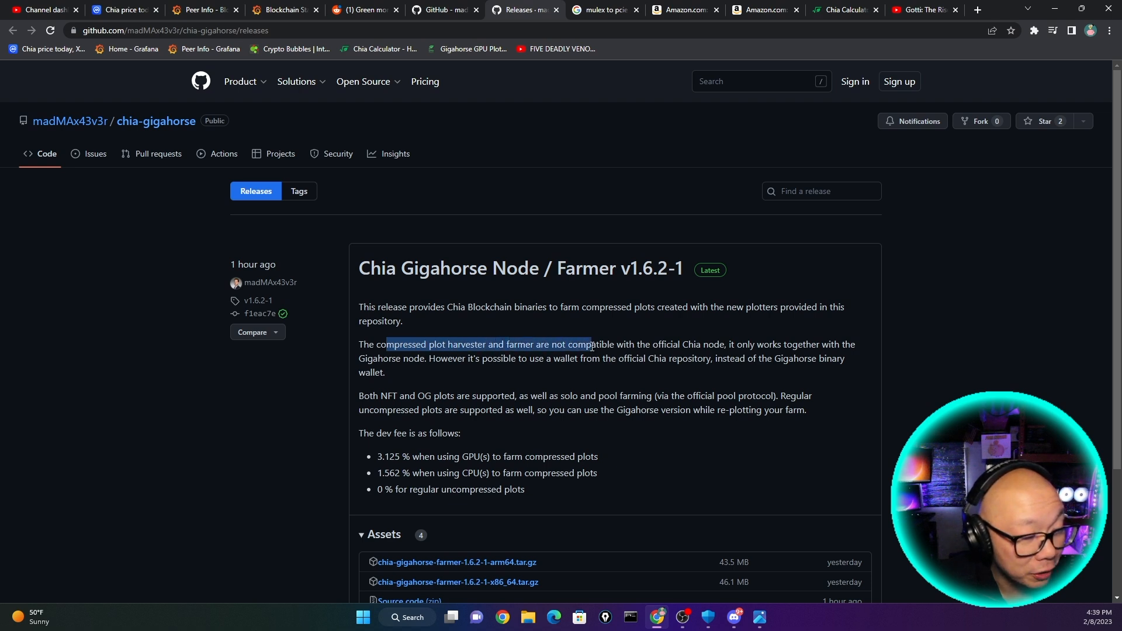
drag(593, 345, 715, 344)
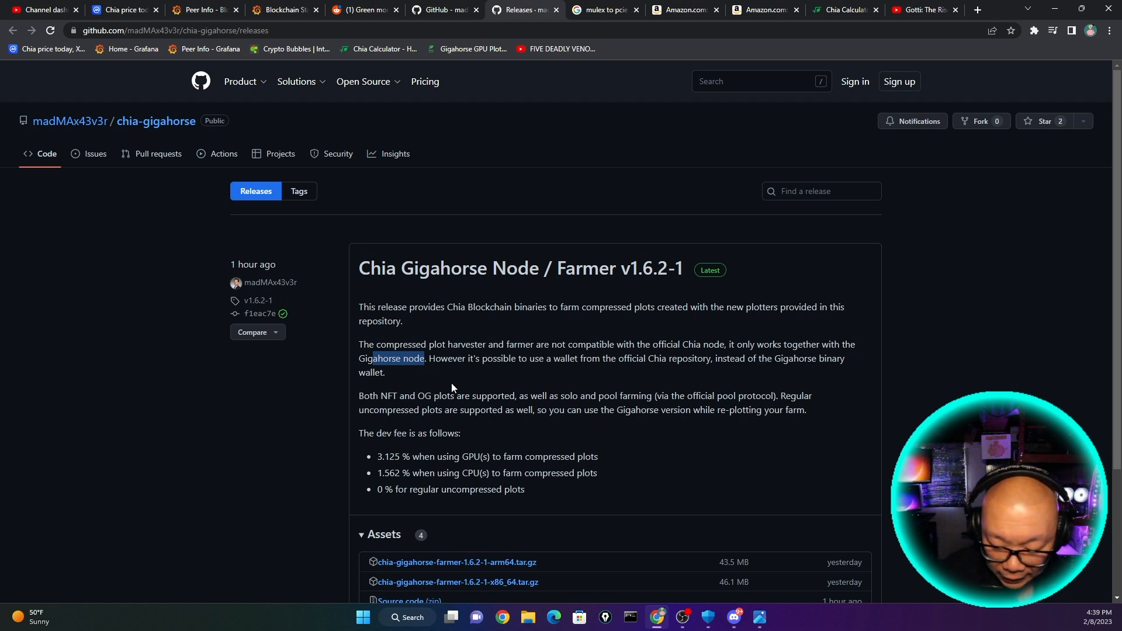
mouse_move(464, 388)
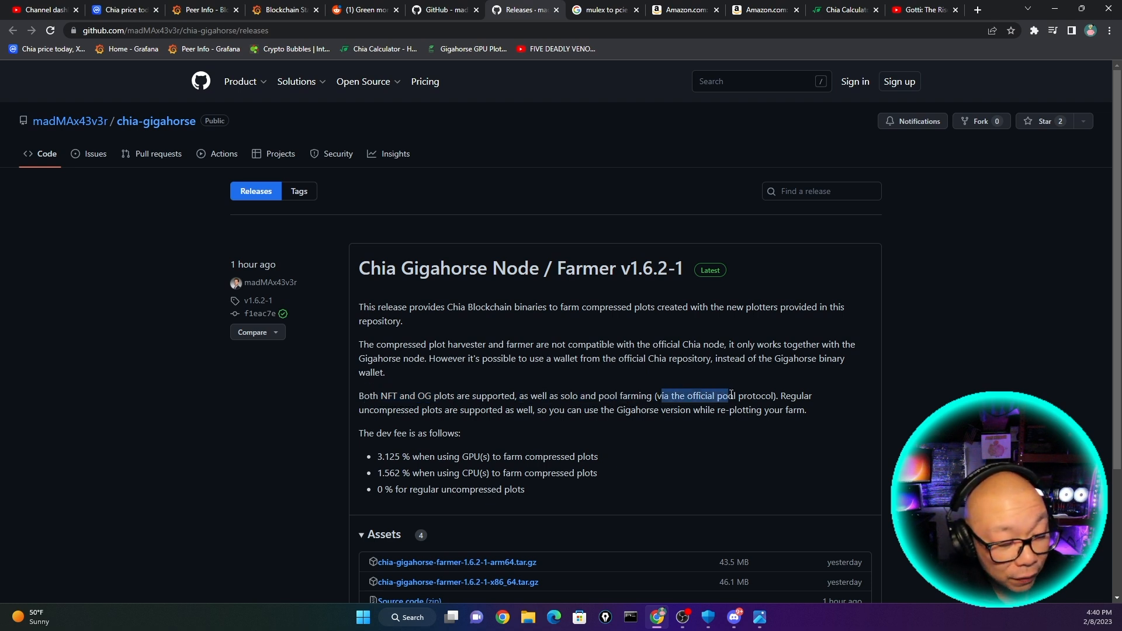
double_click(798, 395)
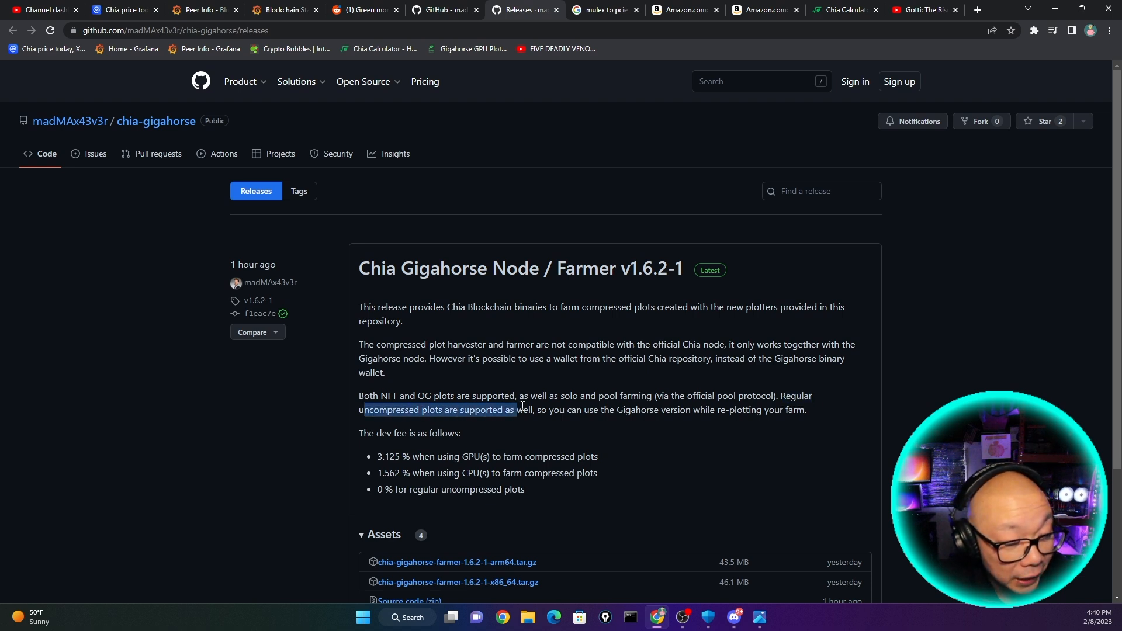
drag(541, 409, 649, 409)
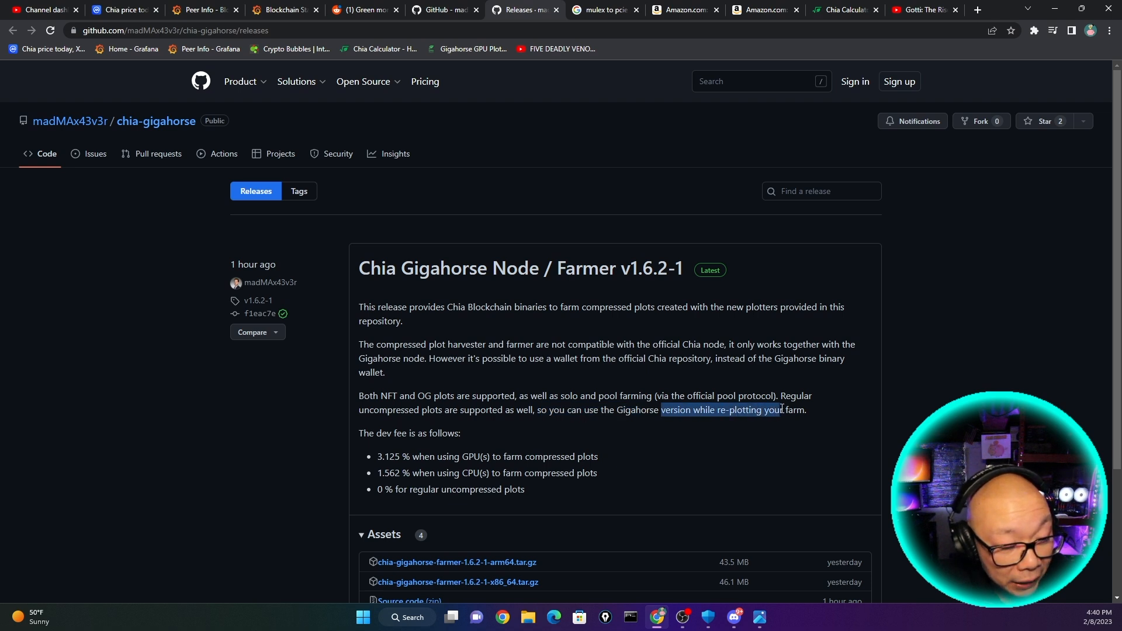
drag(358, 433, 461, 433)
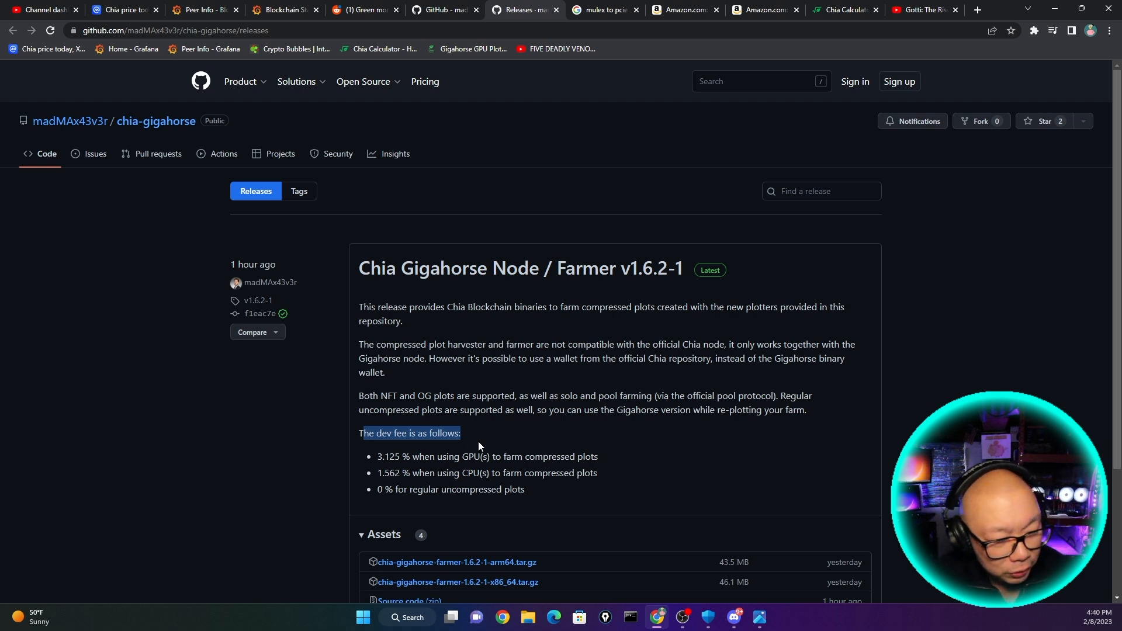
- Highlight the Gigahorse v1.6.2-1 dev fee lines, including 1.562% CPU and 0% uncompressed
scroll(down, 3)
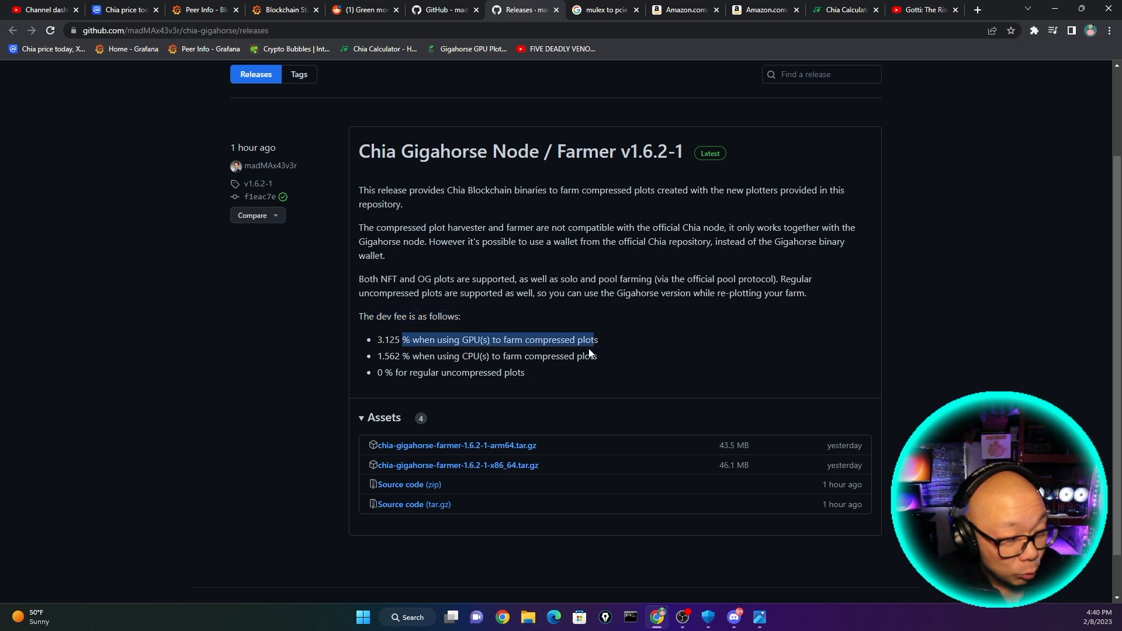
mouse_move(584, 350)
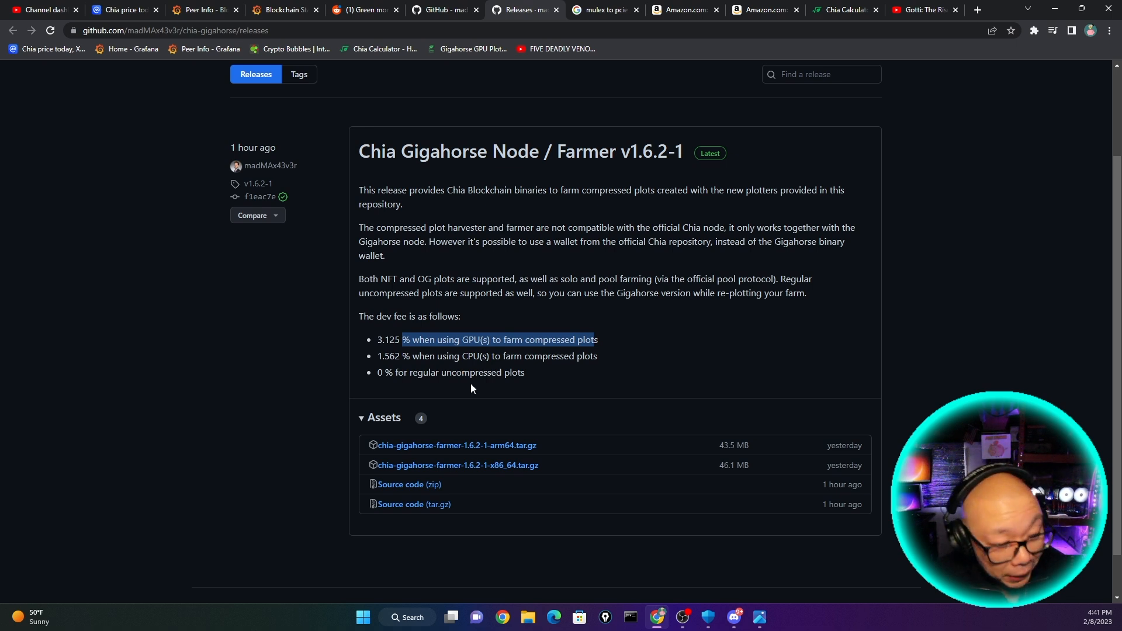
mouse_move(371, 370)
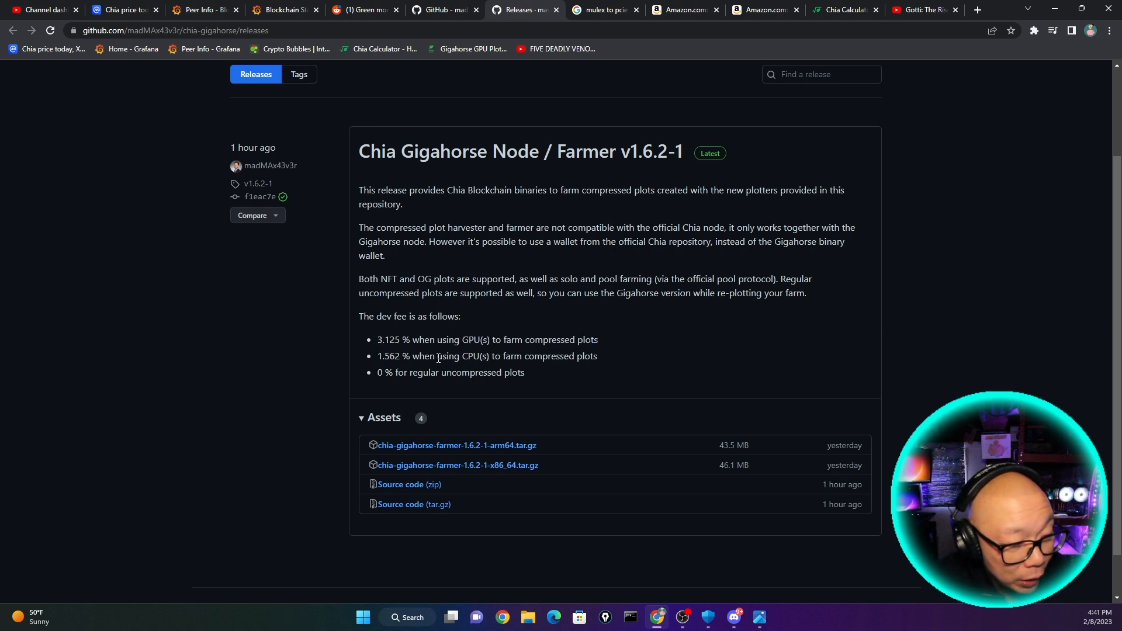
drag(435, 356, 597, 356)
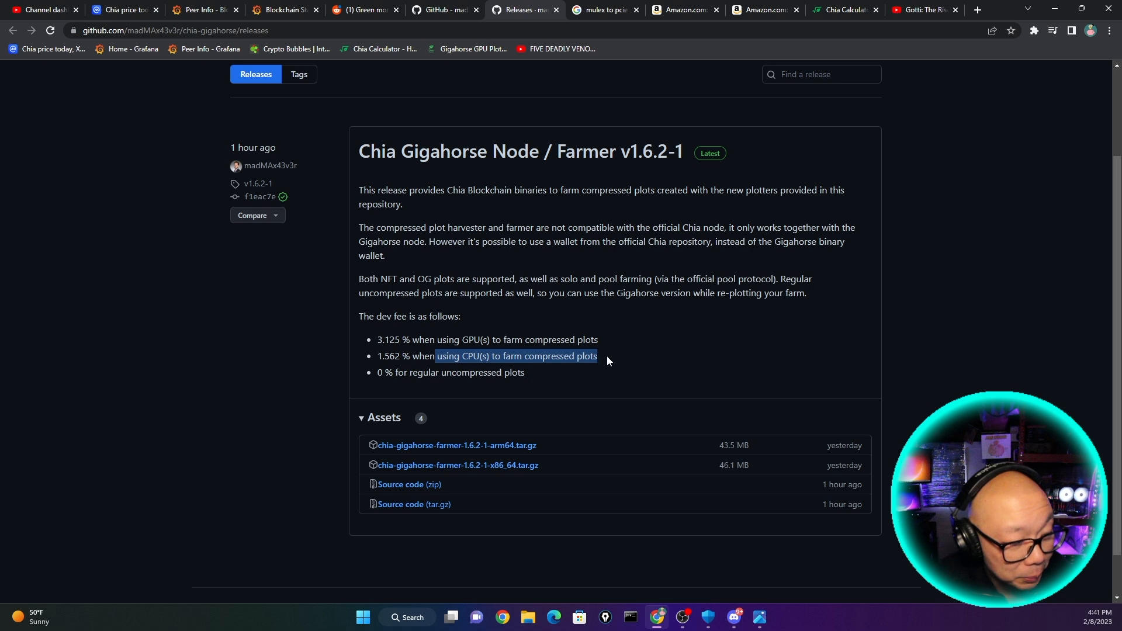
mouse_move(377, 356)
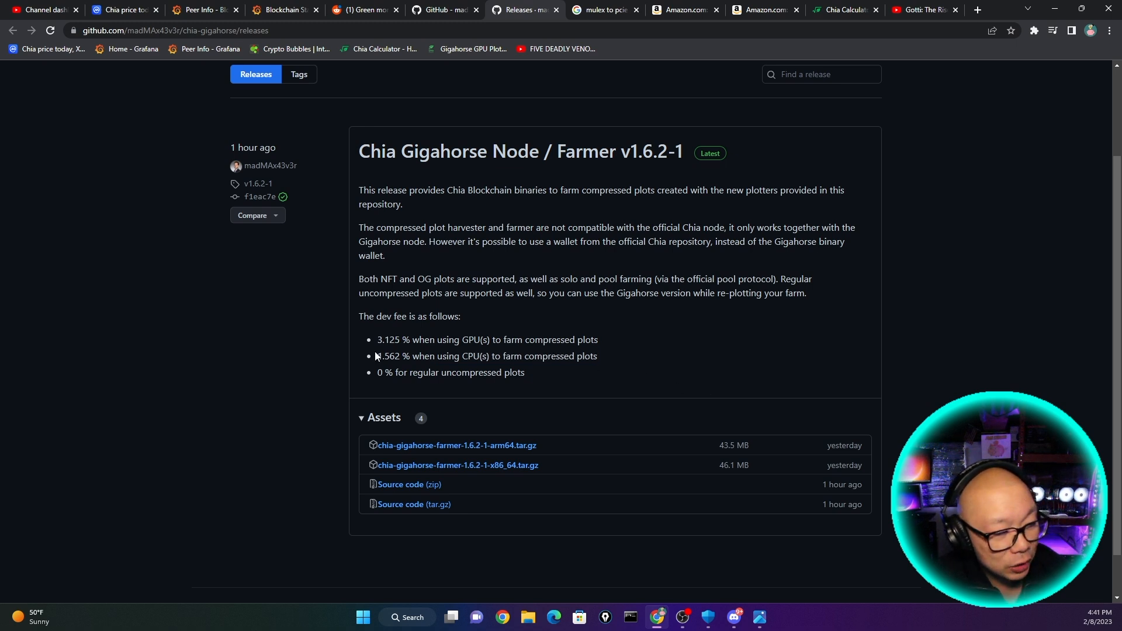
drag(377, 356, 576, 356)
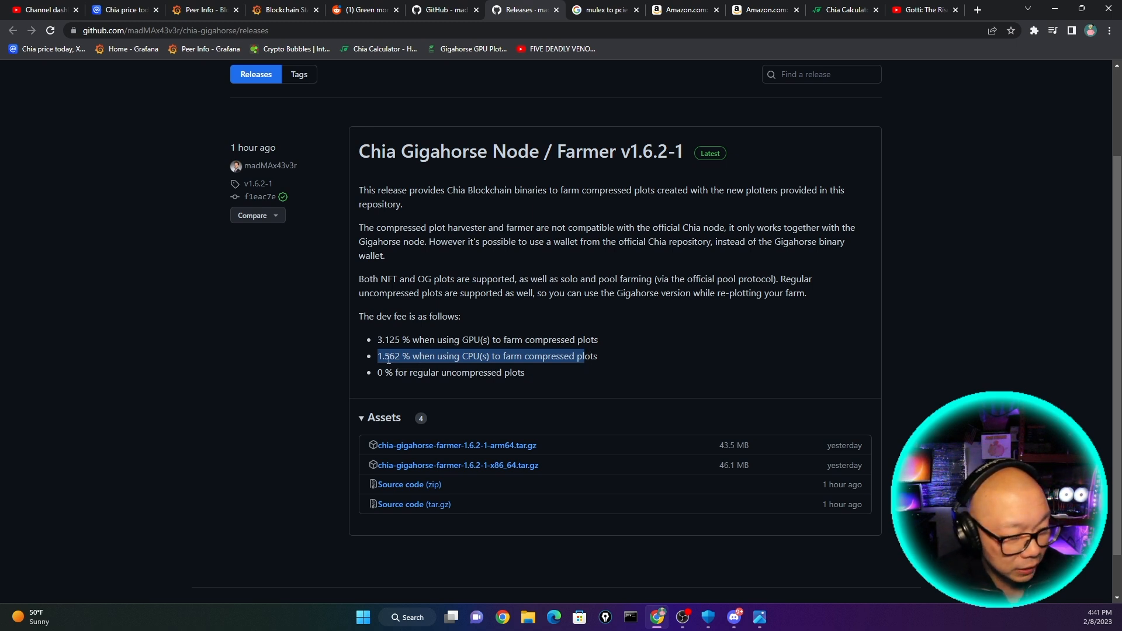
drag(378, 373, 501, 372)
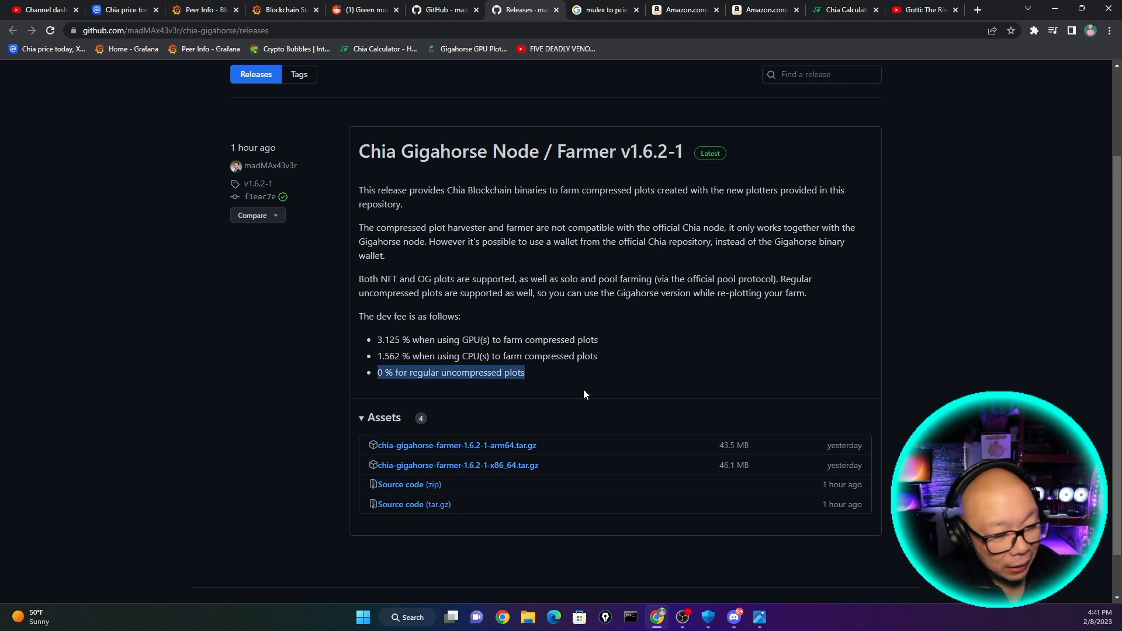
mouse_move(460, 410)
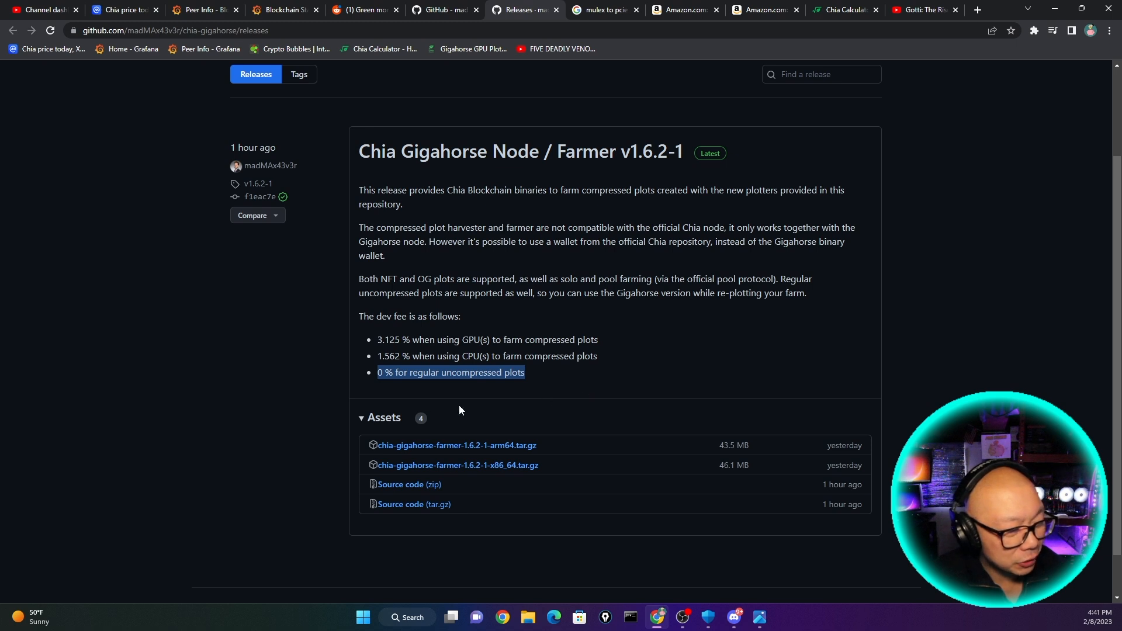
mouse_move(398, 374)
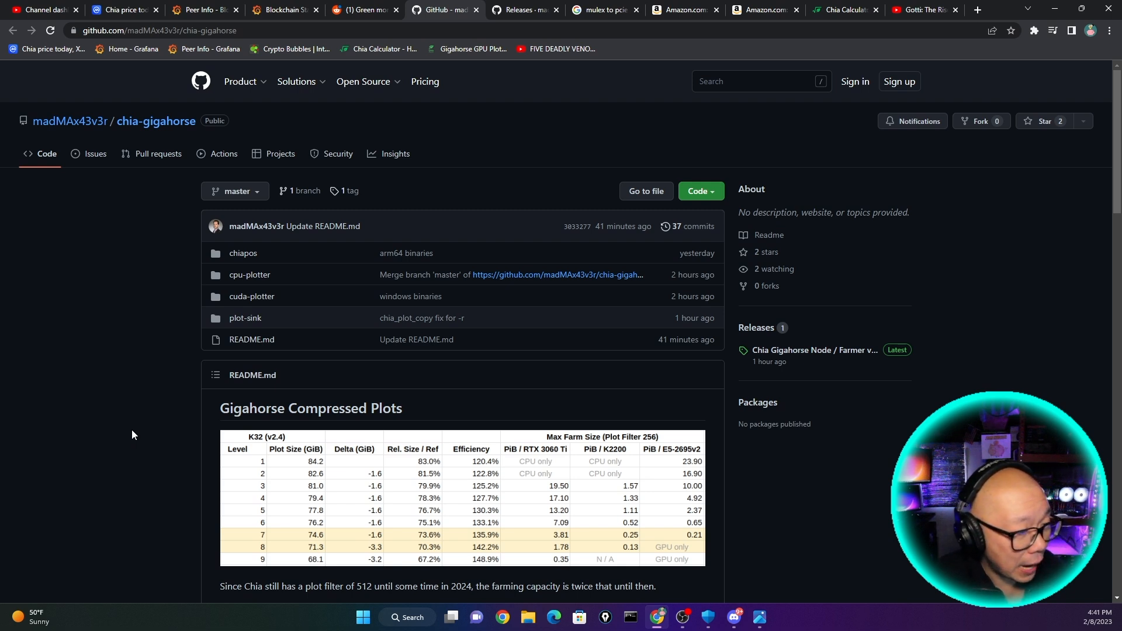
scroll(down, 3)
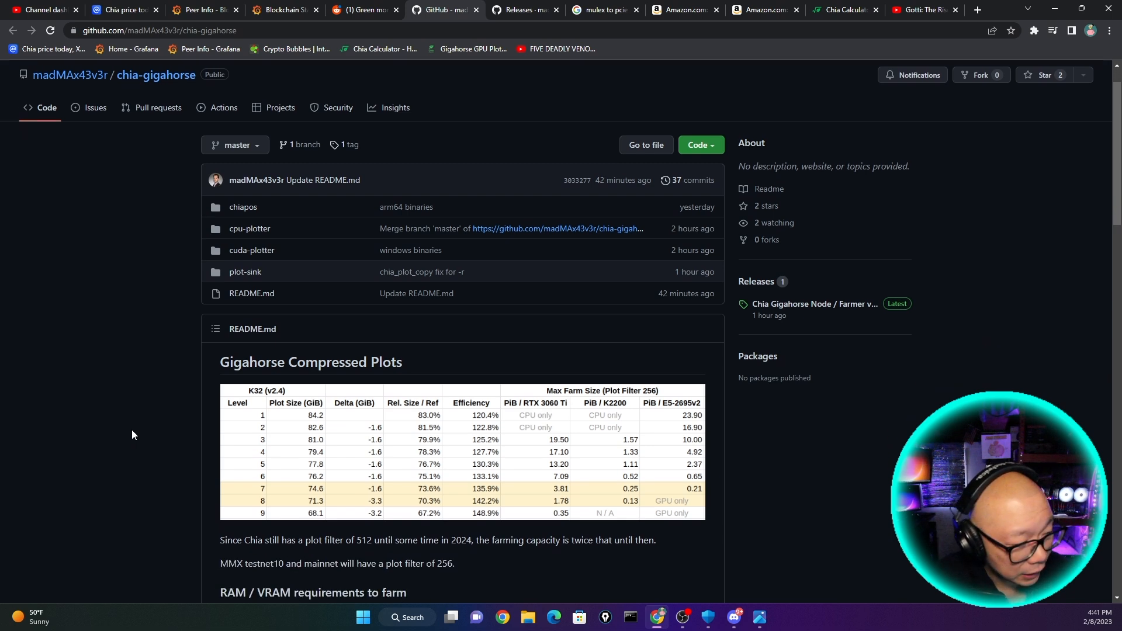
scroll(down, 3)
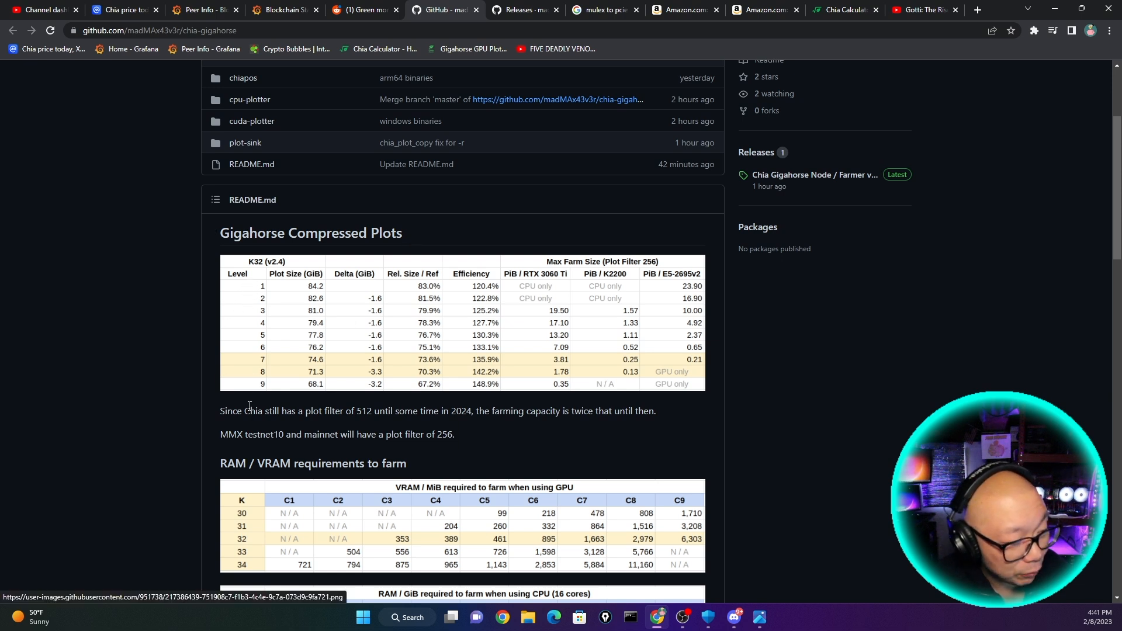
mouse_move(257, 369)
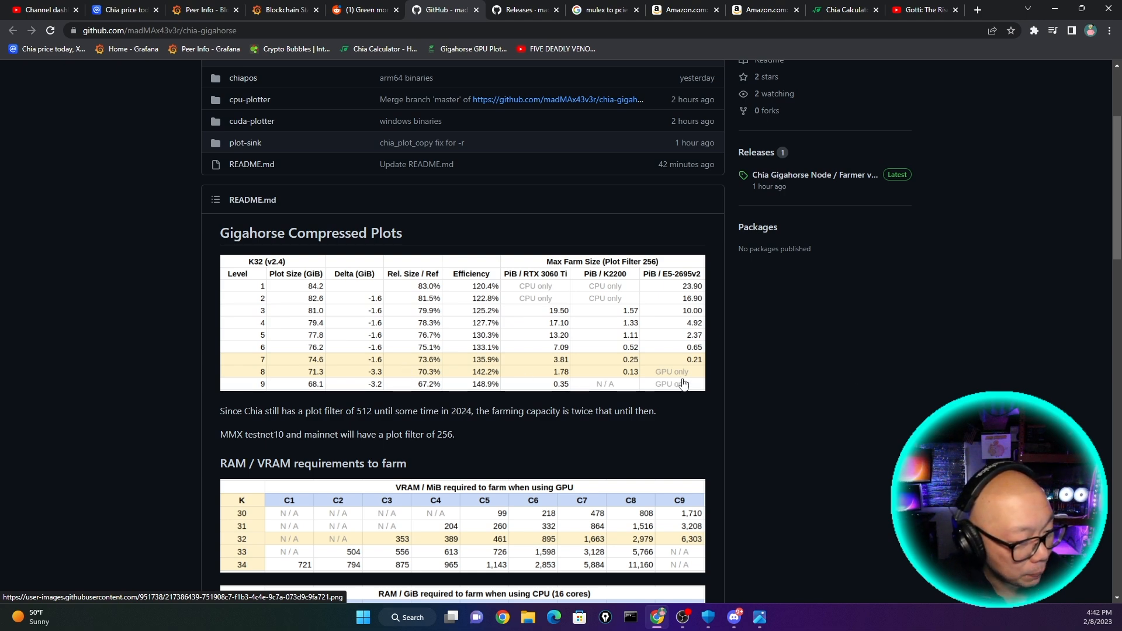
scroll(down, 3)
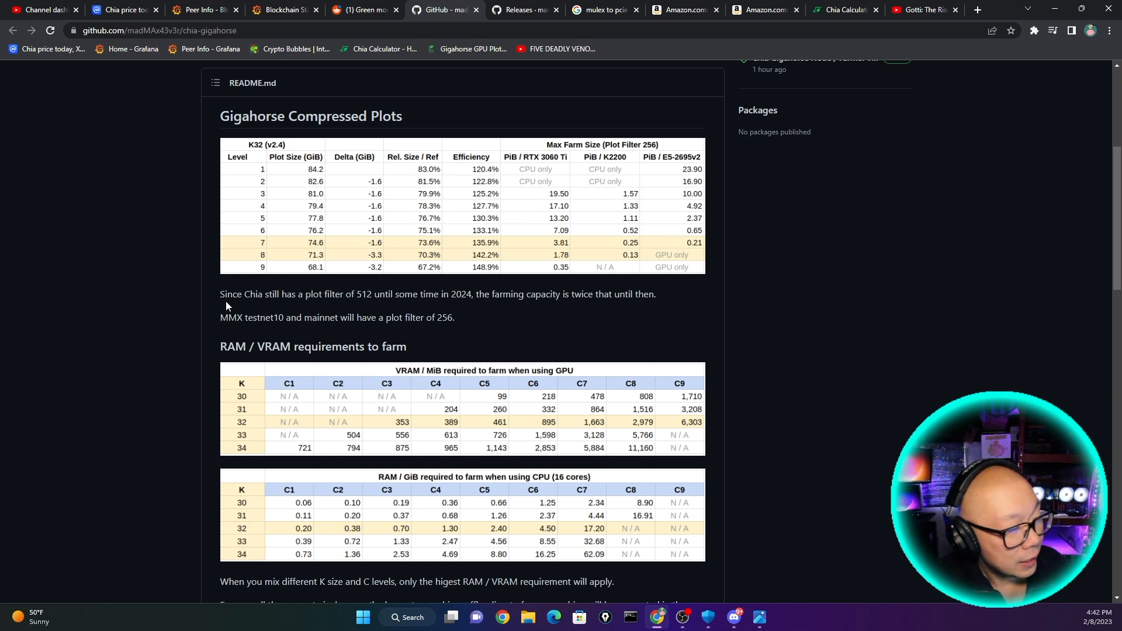
drag(267, 293, 326, 294)
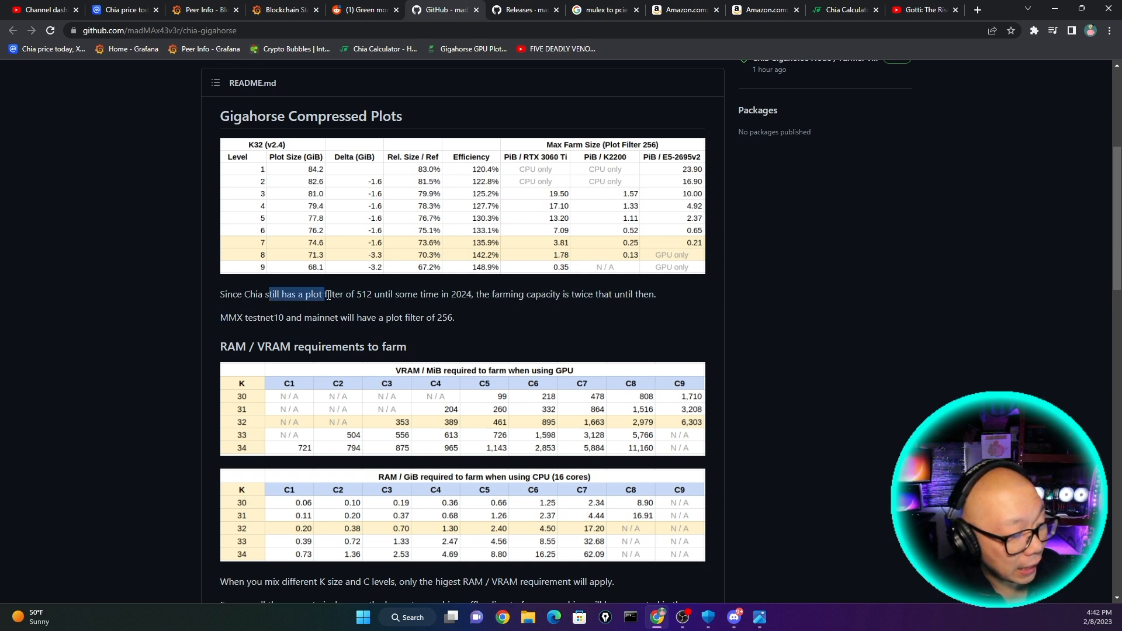
drag(323, 294, 380, 294)
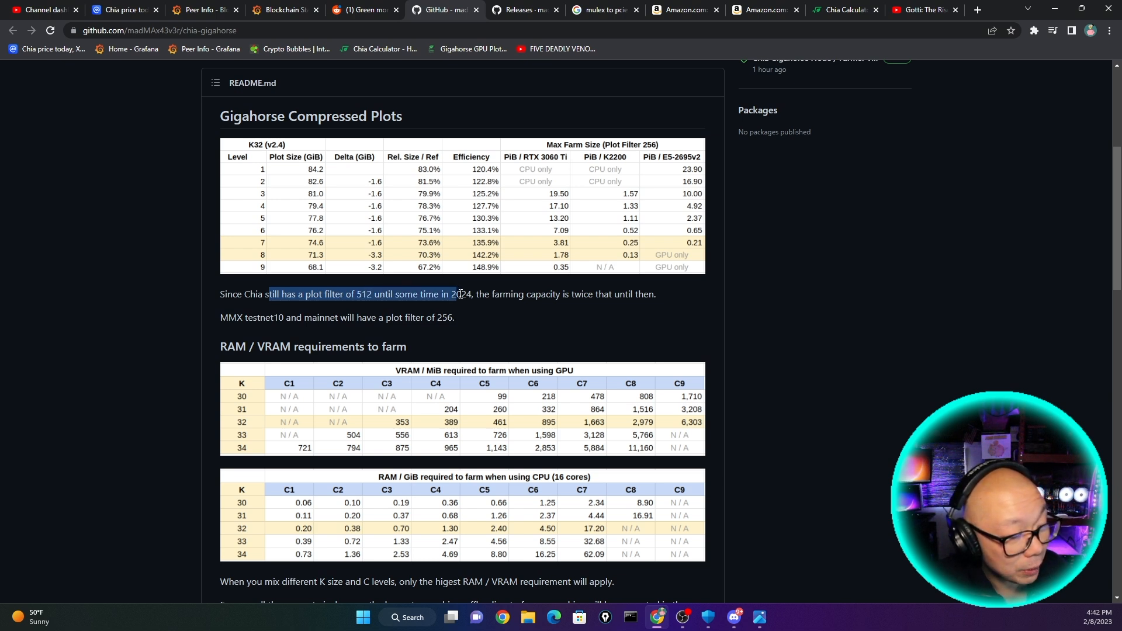
drag(475, 294, 573, 294)
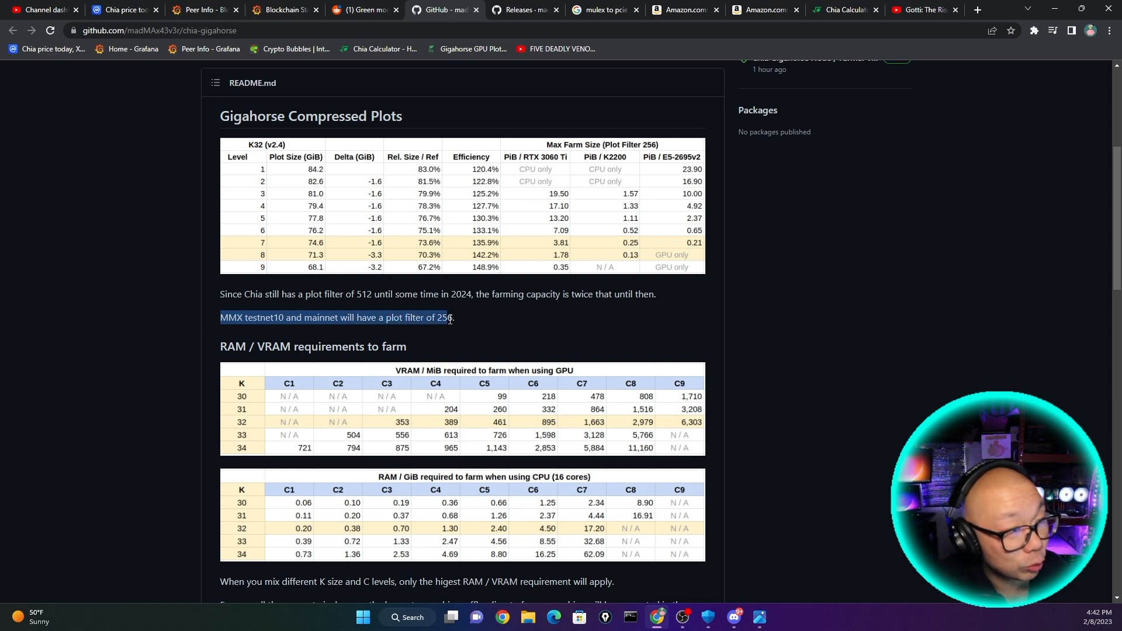
scroll(down, 3)
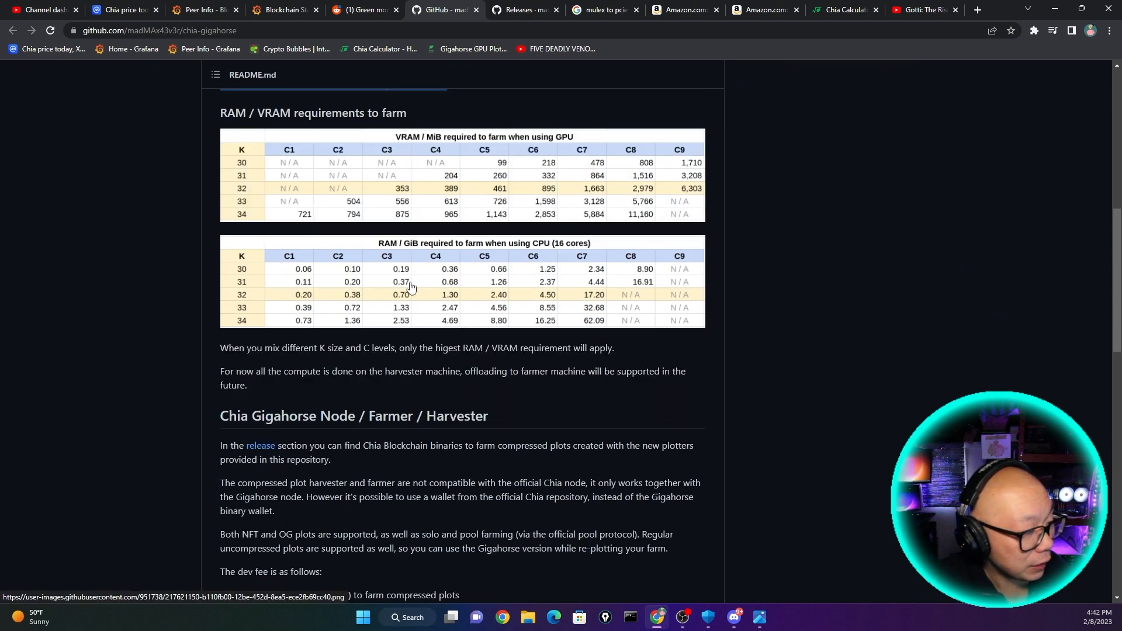
mouse_move(393, 257)
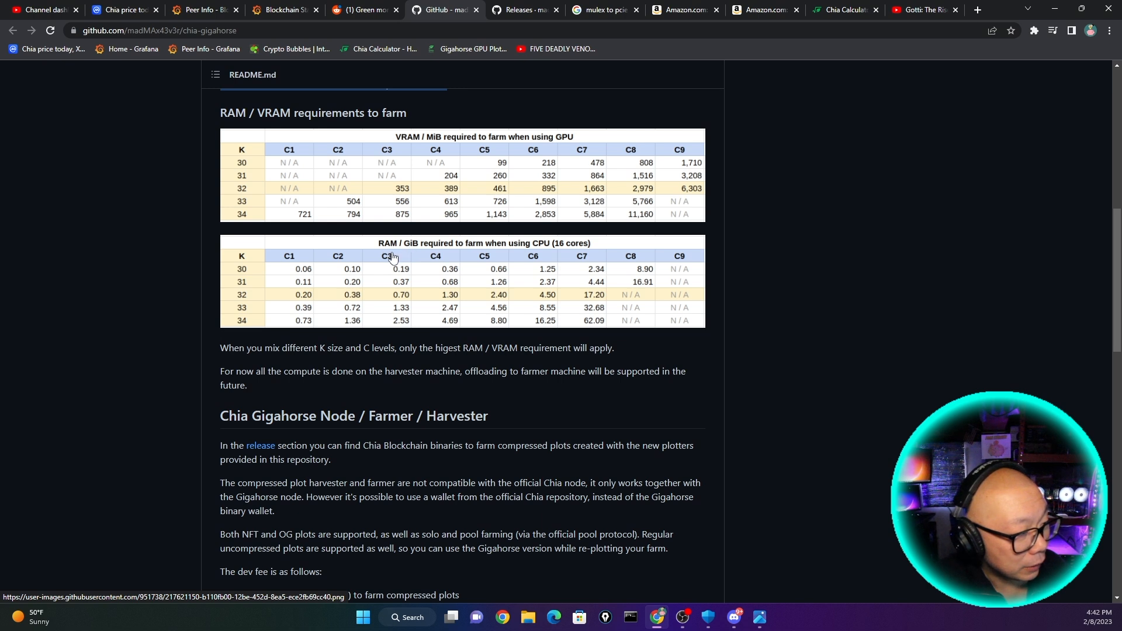
mouse_move(508, 267)
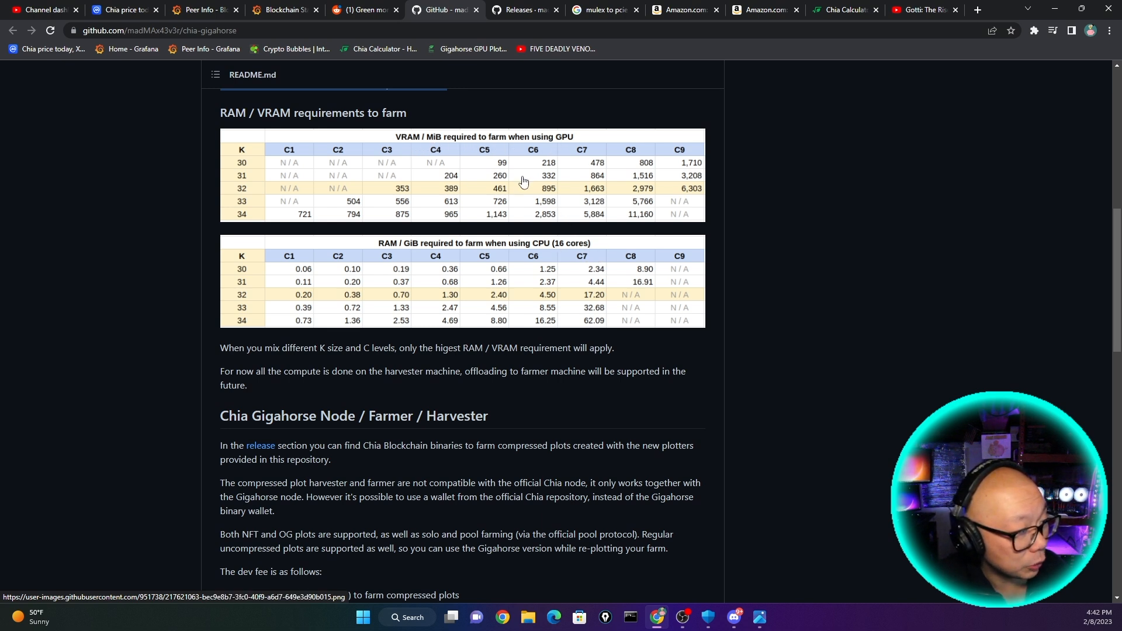
scroll(down, 3)
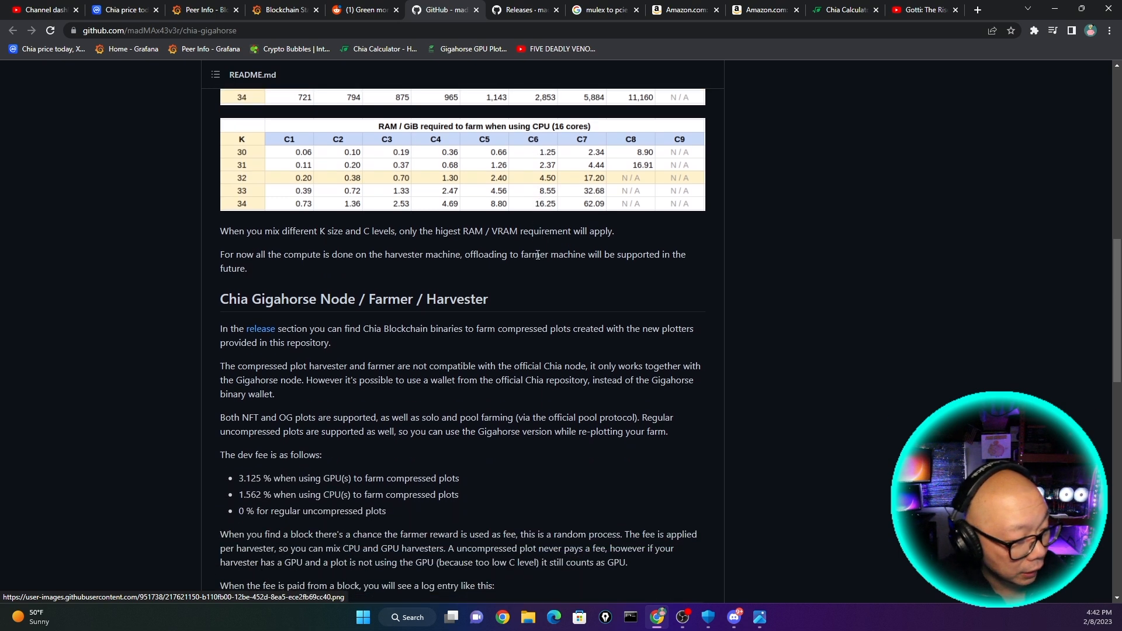
scroll(down, 3)
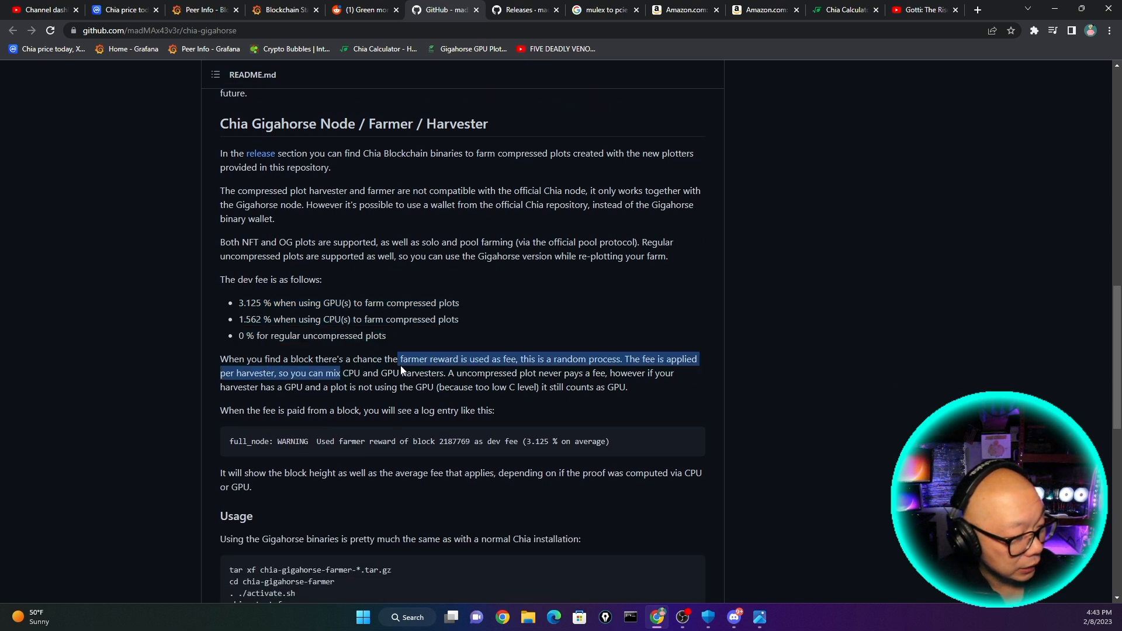
click(485, 359)
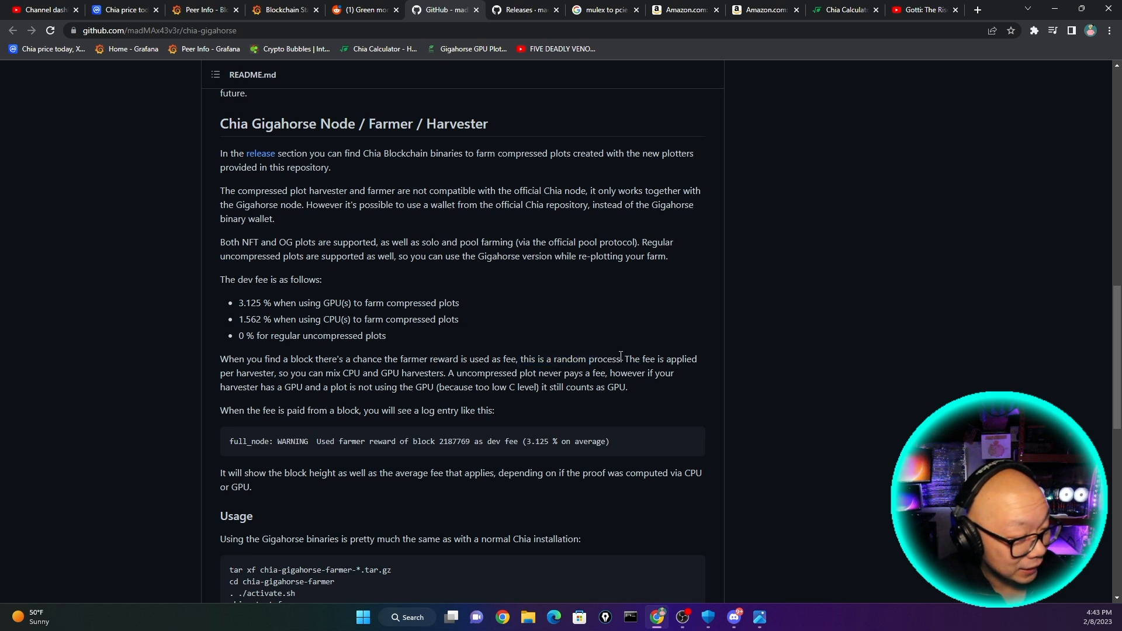
double_click(251, 373)
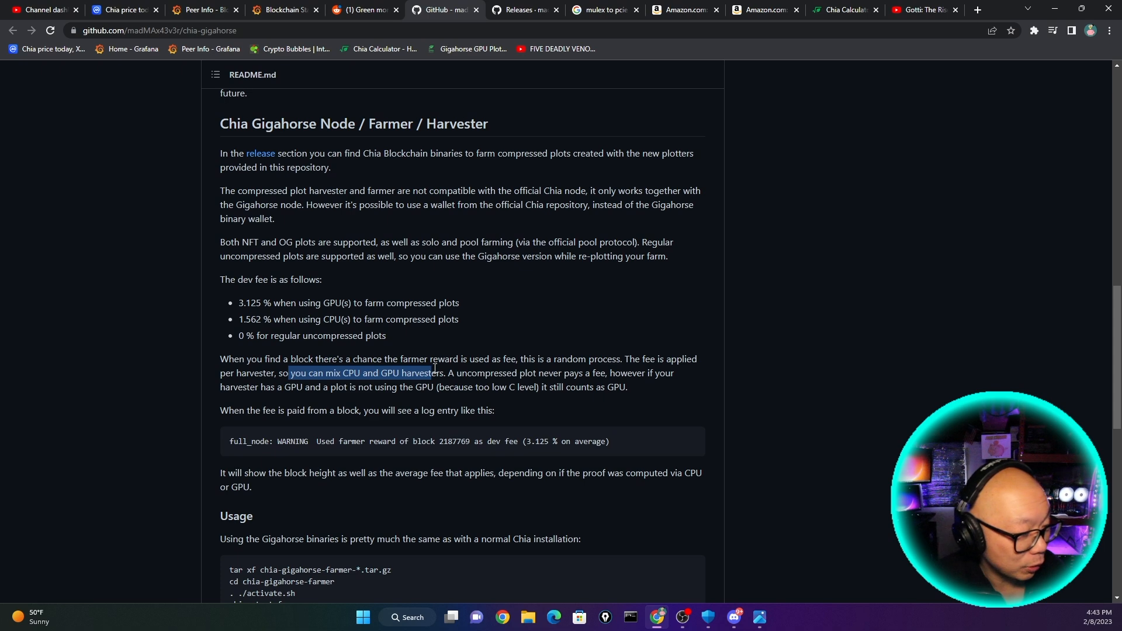
- Scroll the chia-gigahorse README to its end, past the GPU Plotter through Plot Sink sections
scroll(down, 3)
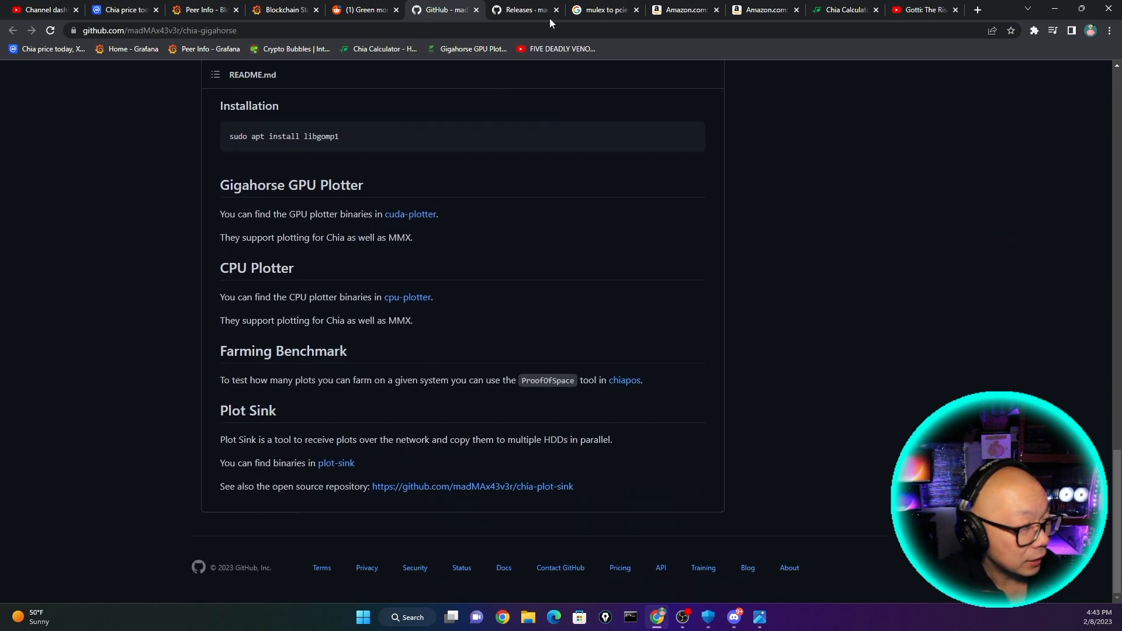
mouse_move(367, 10)
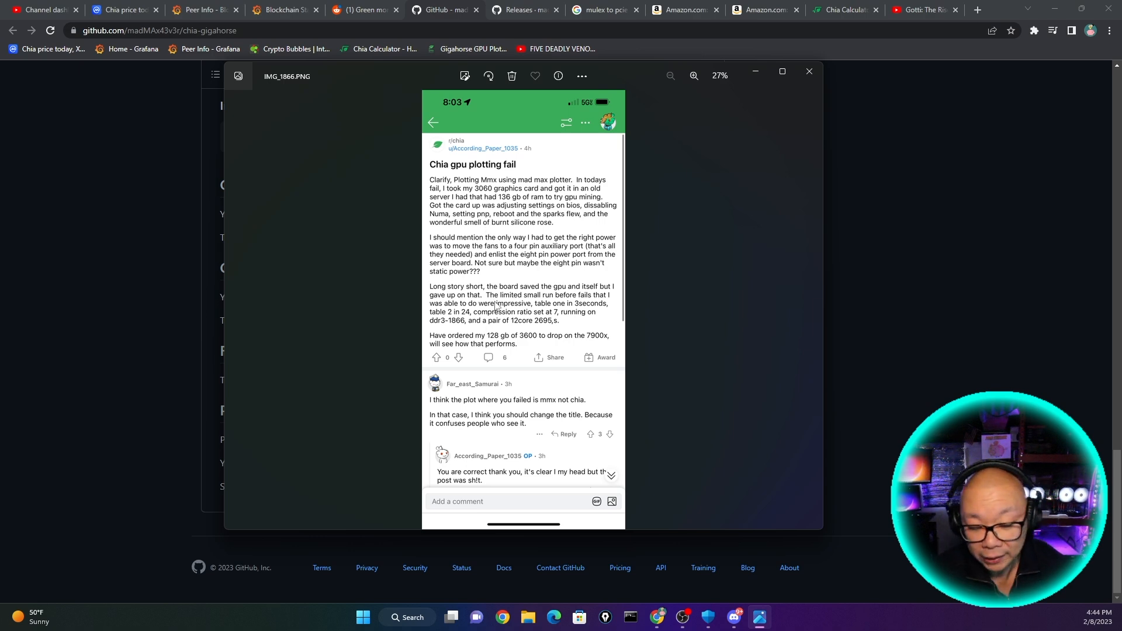
click(844, 9)
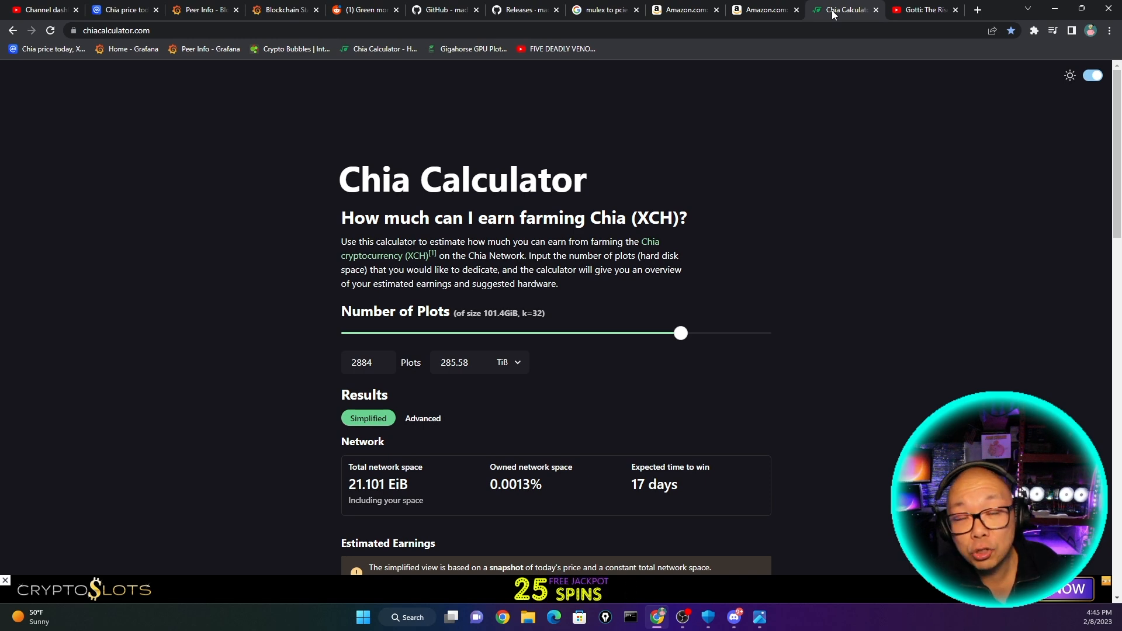